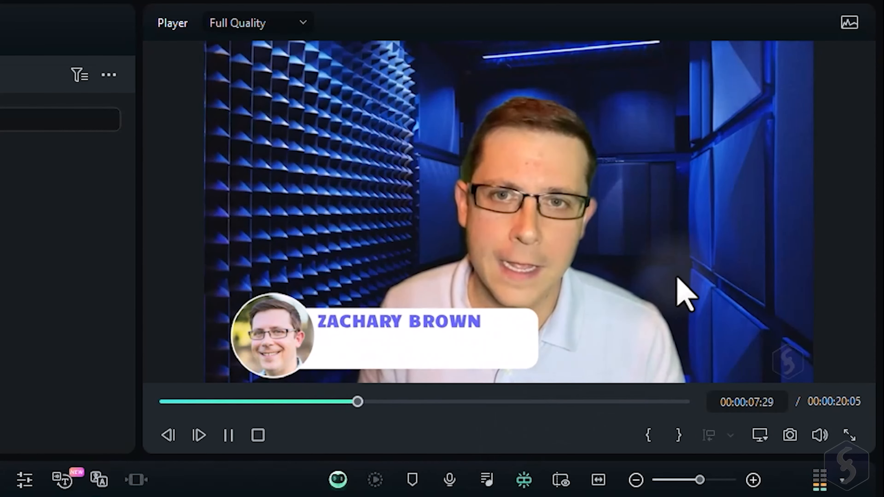
# Pause the intro clip previews and close the projects back to the launcher.
pyautogui.click(229, 435)
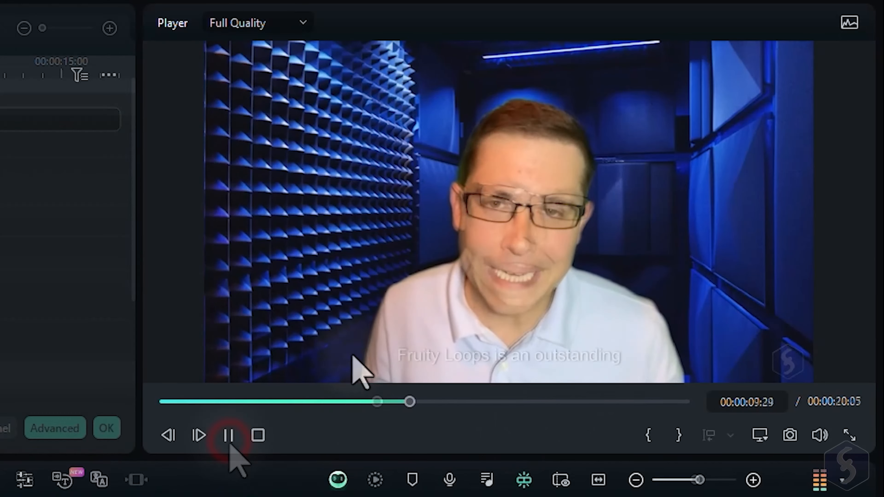
pyautogui.click(229, 435)
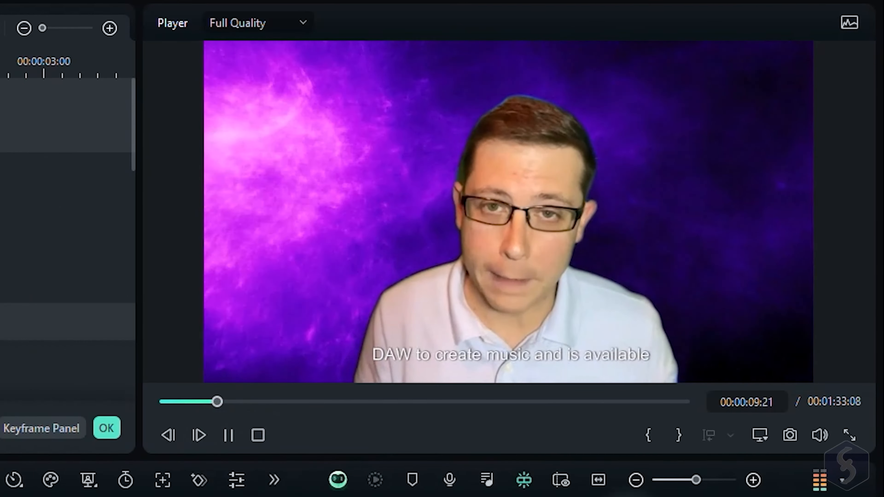
pyautogui.click(199, 435)
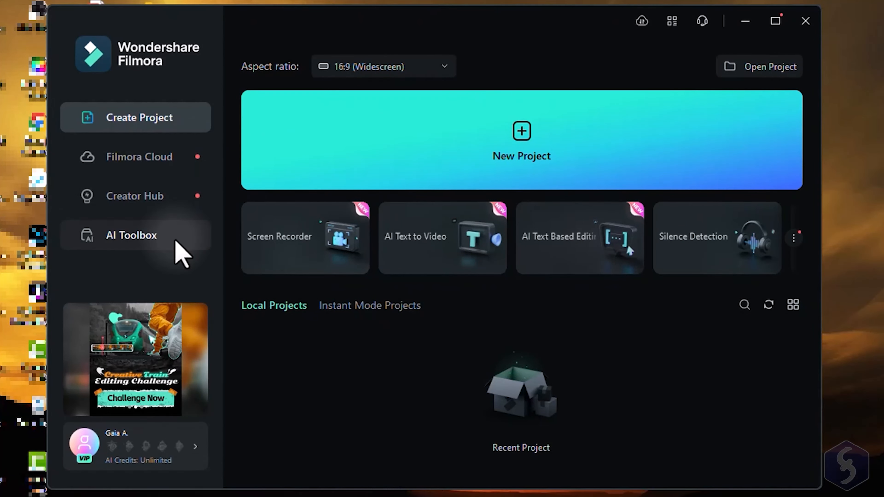
# Browse the AI Toolbox collection before starting the new project.
pyautogui.click(130, 236)
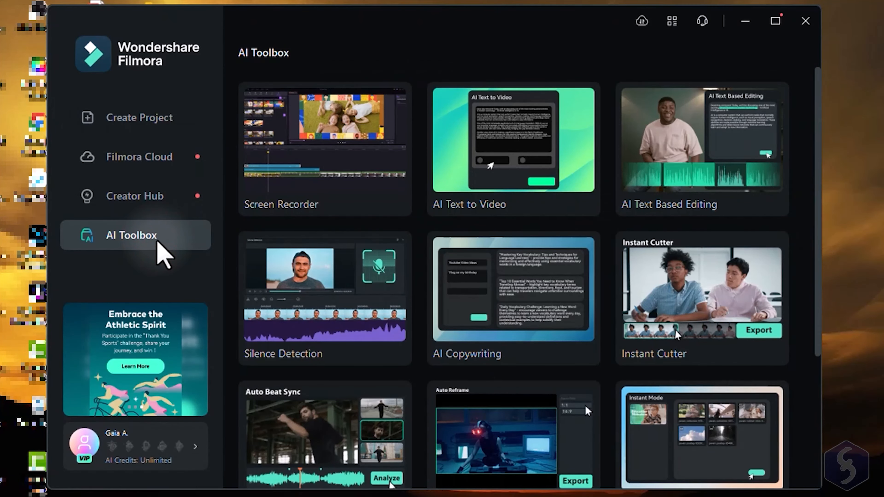
pyautogui.scroll(-3)
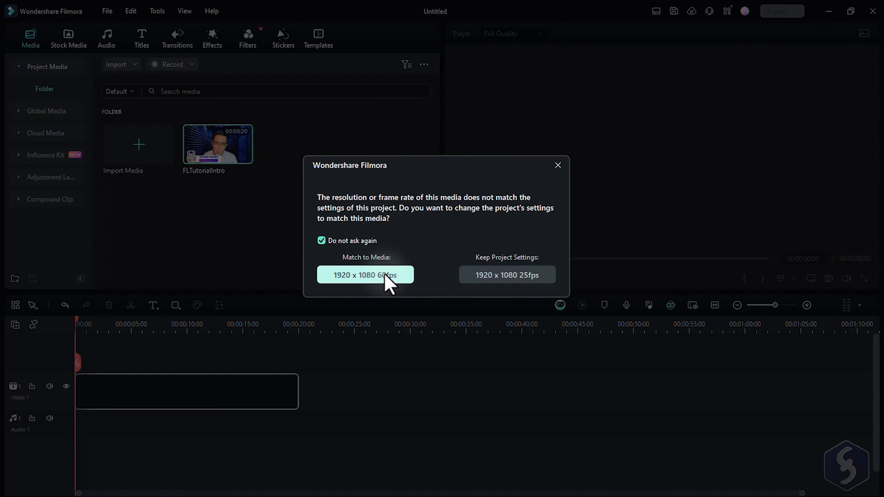
# Match the project to 1920x1080 60fps and play the FLTutorialIntro clip.
pyautogui.click(364, 276)
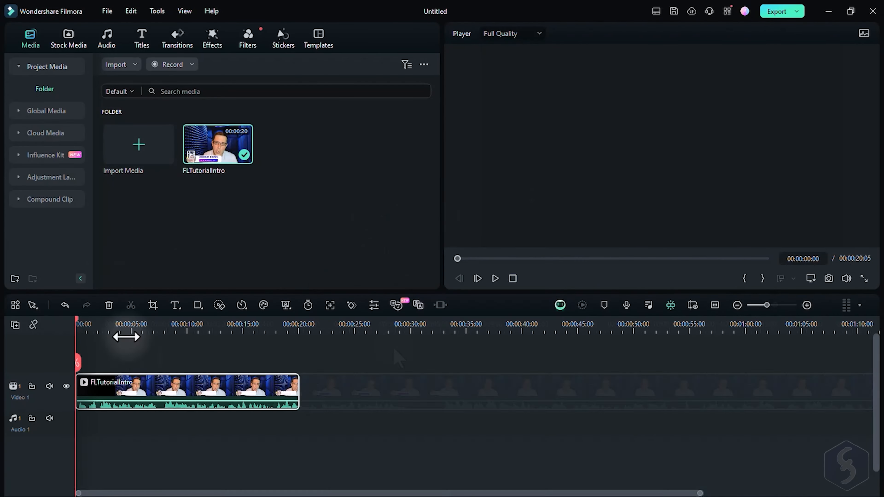
pyautogui.click(495, 278)
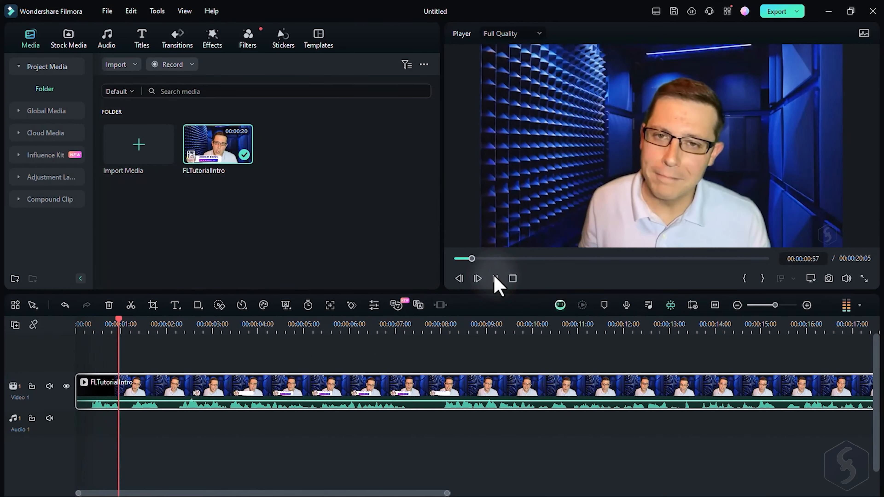
pyautogui.click(476, 278)
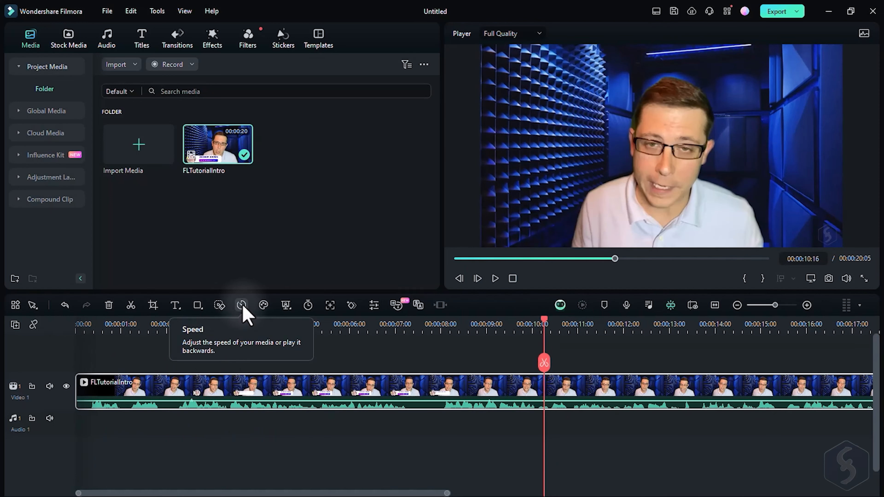
pyautogui.moveTo(286, 313)
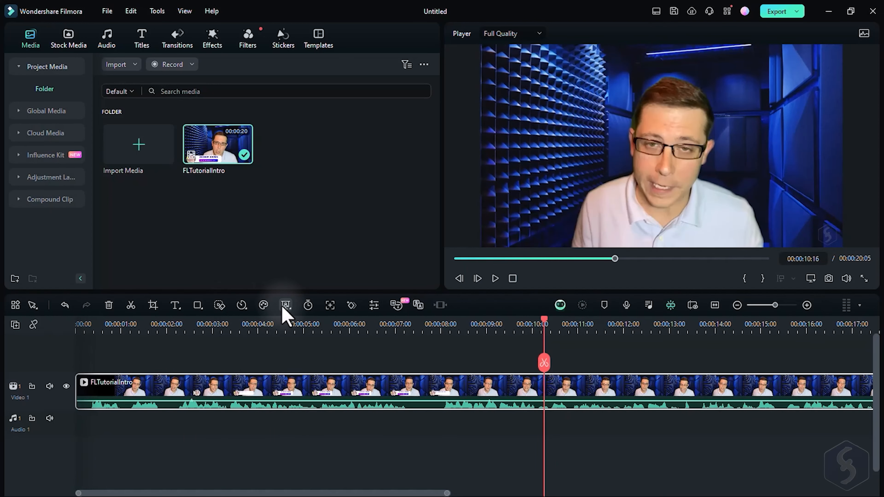
pyautogui.click(156, 10)
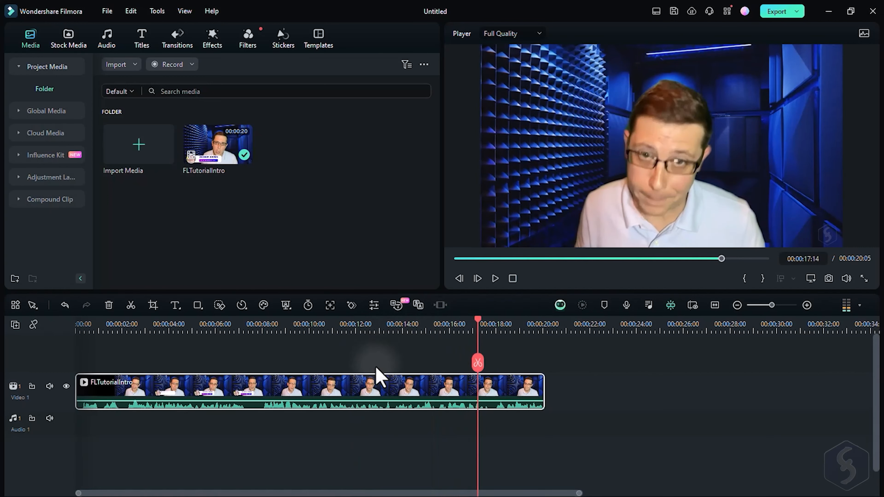
pyautogui.moveTo(452, 420)
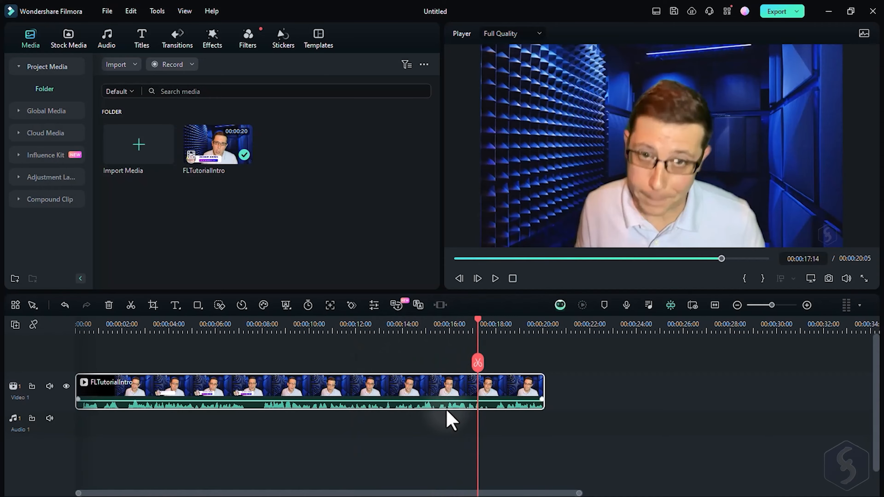
pyautogui.moveTo(474, 405)
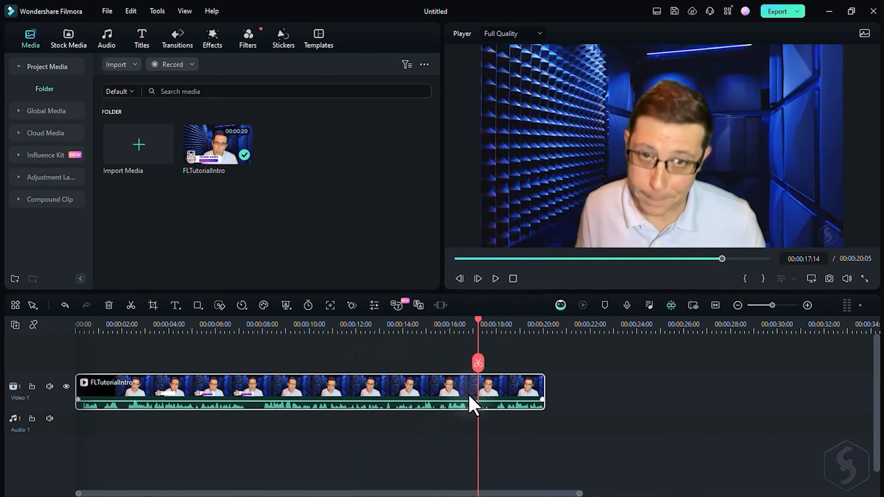
# Launch AI Text Based Editing on the clip with English (US) transcription.
pyautogui.click(157, 11)
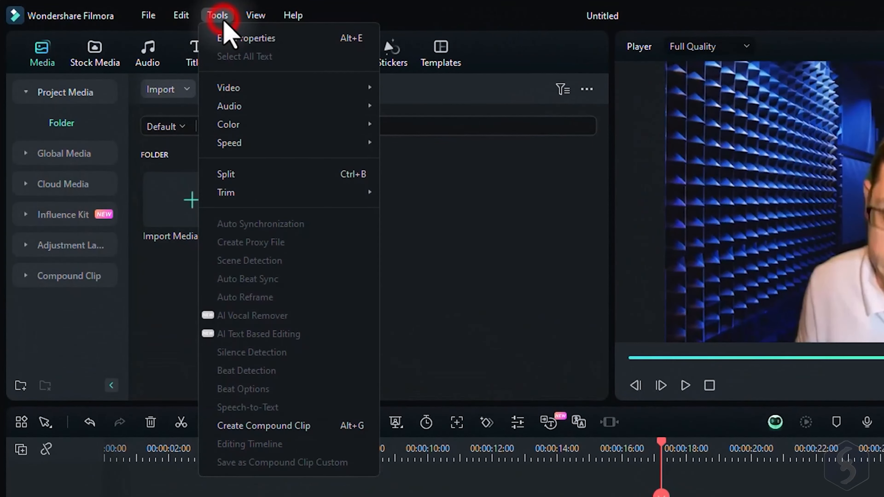
pyautogui.moveTo(229, 106)
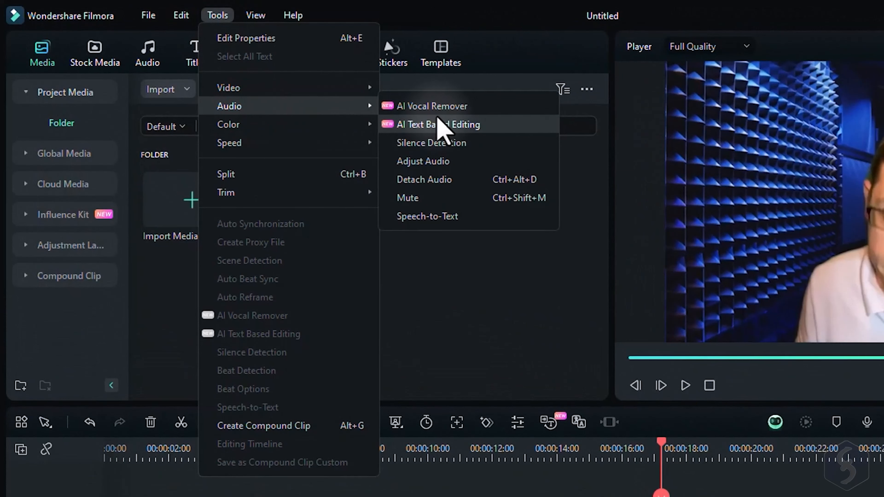
pyautogui.click(465, 124)
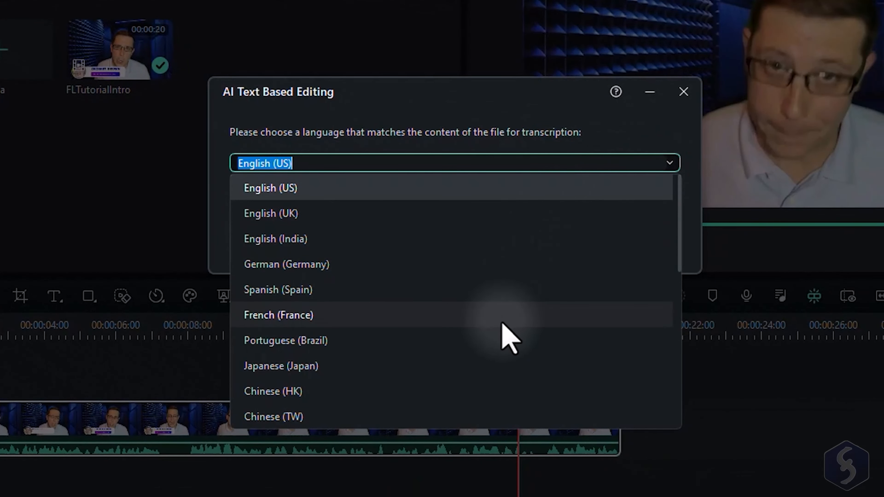
pyautogui.scroll(-3)
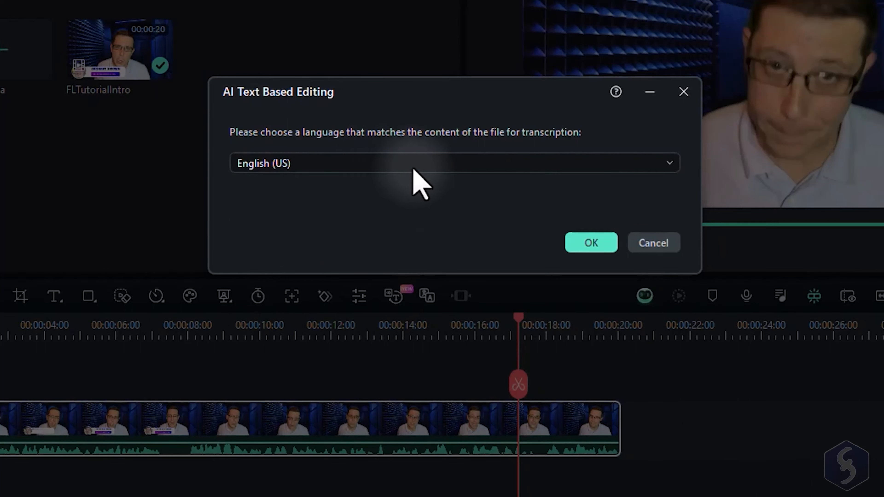
pyautogui.click(591, 243)
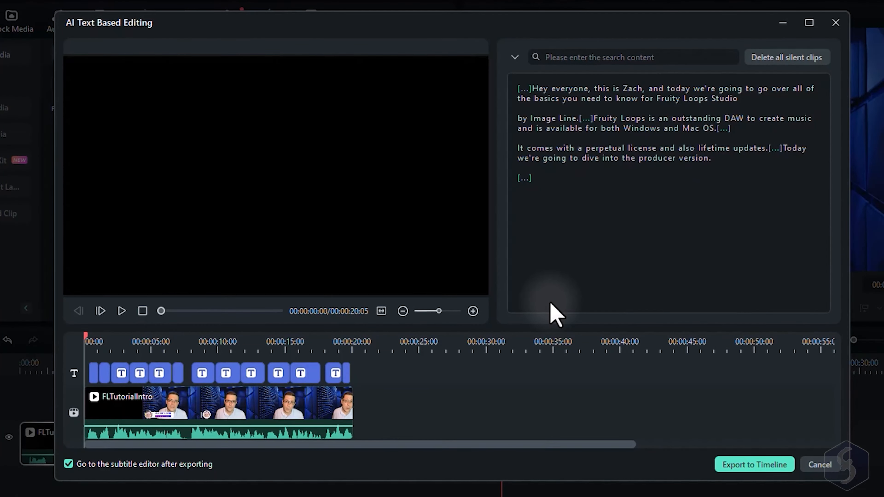
pyautogui.moveTo(243, 389)
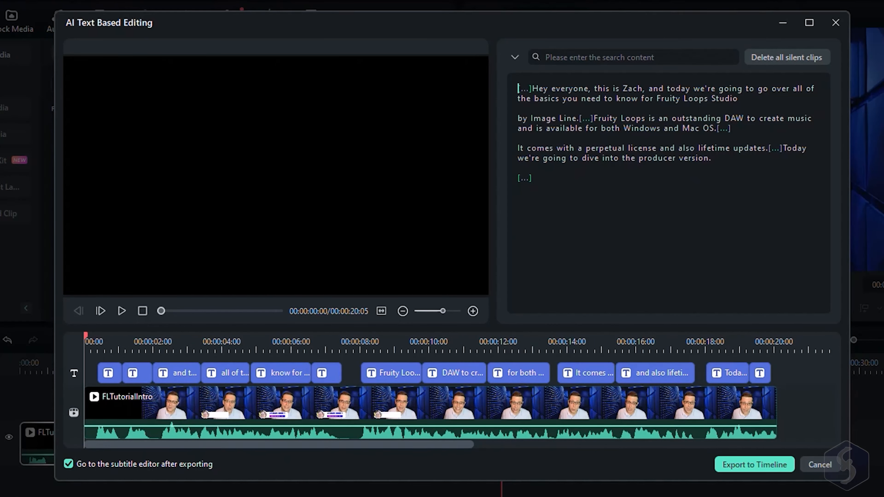
pyautogui.click(122, 311)
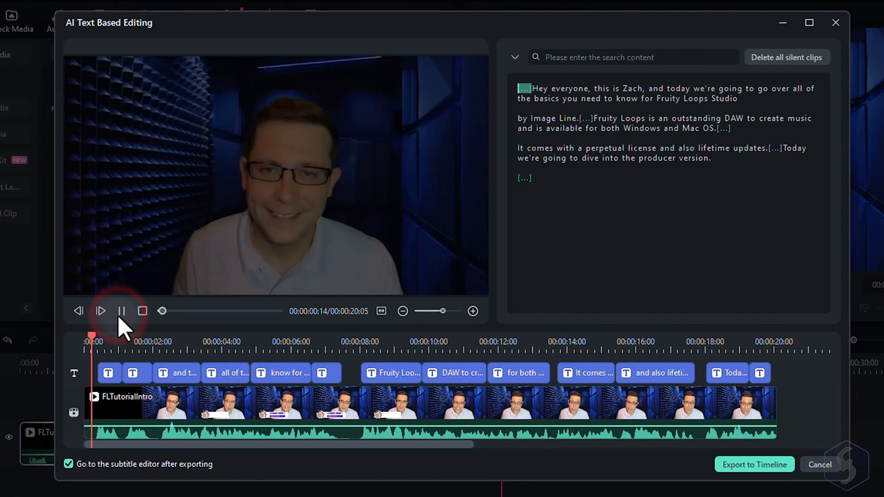
pyautogui.click(100, 310)
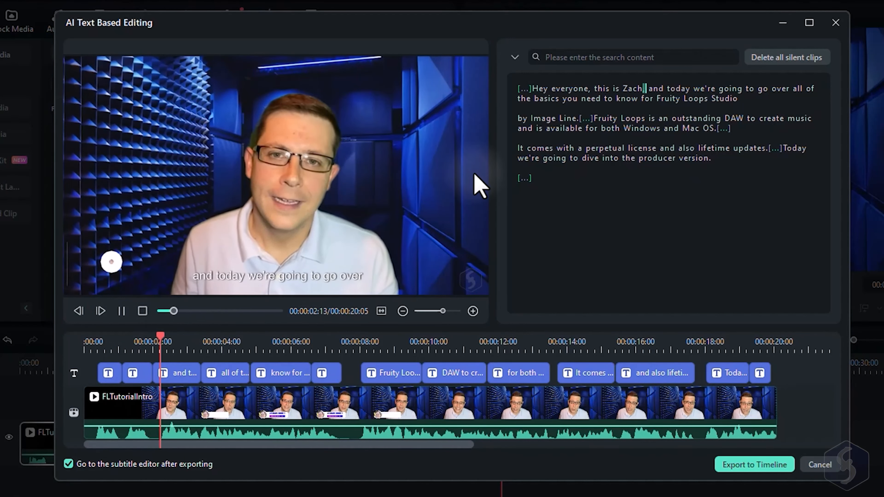
pyautogui.click(229, 341)
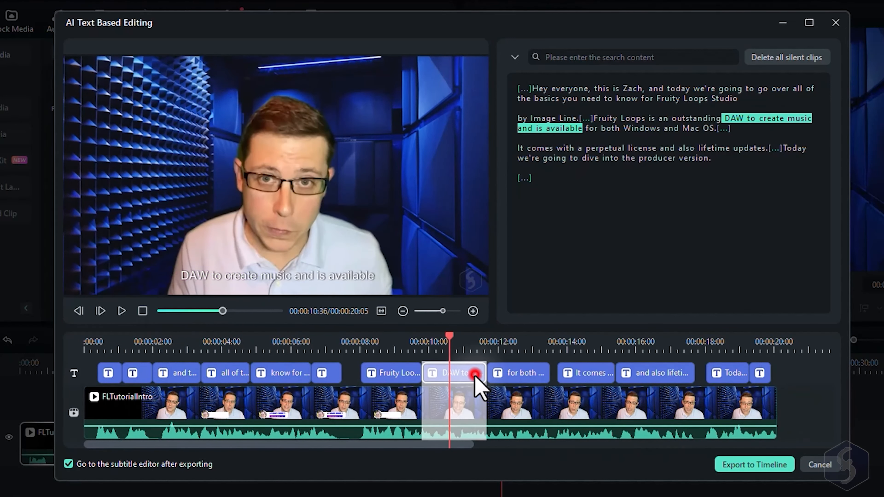
pyautogui.click(517, 373)
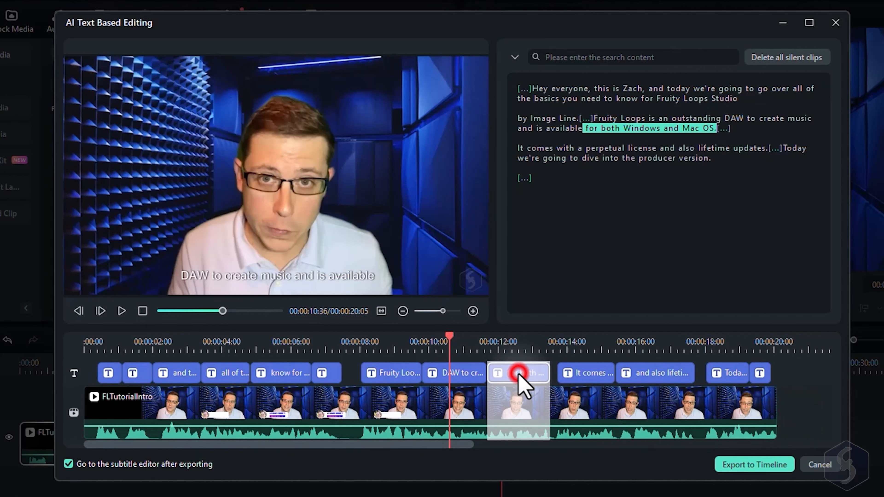
pyautogui.click(655, 373)
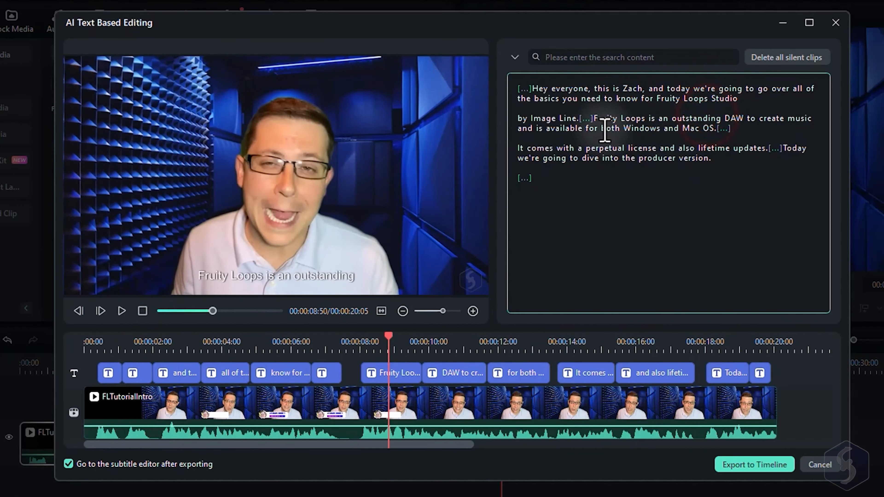
pyautogui.click(691, 158)
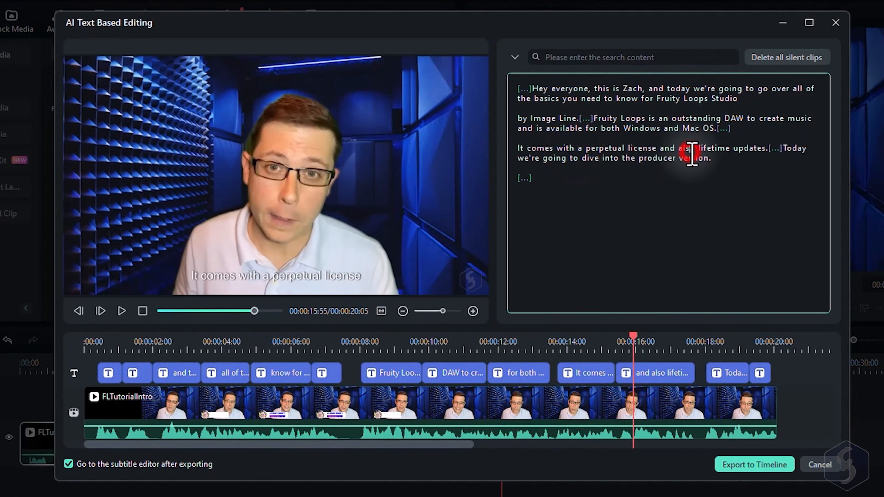
pyautogui.click(646, 88)
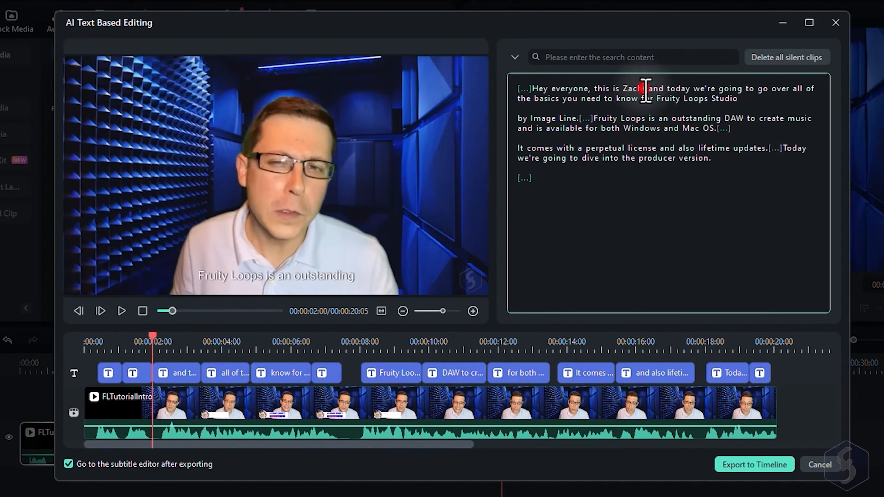
pyautogui.doubleClick(617, 88)
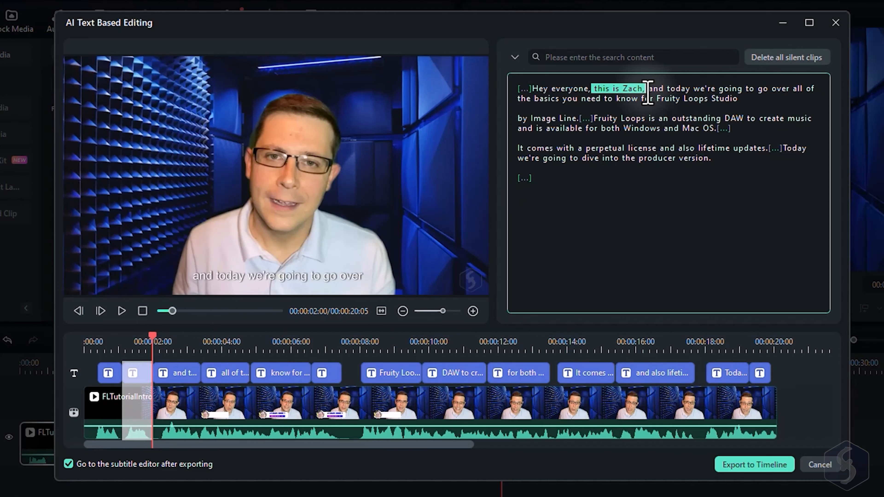
# Cut duplicated transcript sentences and play back the trimmed and rearranged clip.
pyautogui.click(121, 311)
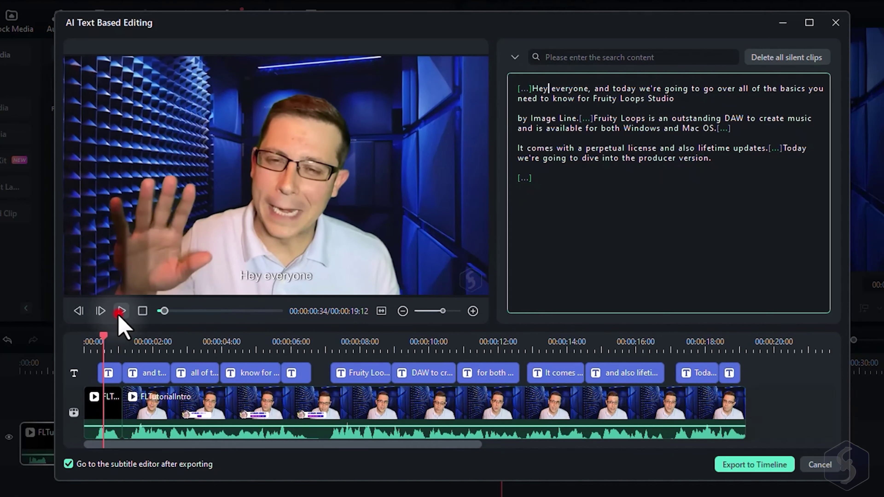
pyautogui.click(120, 311)
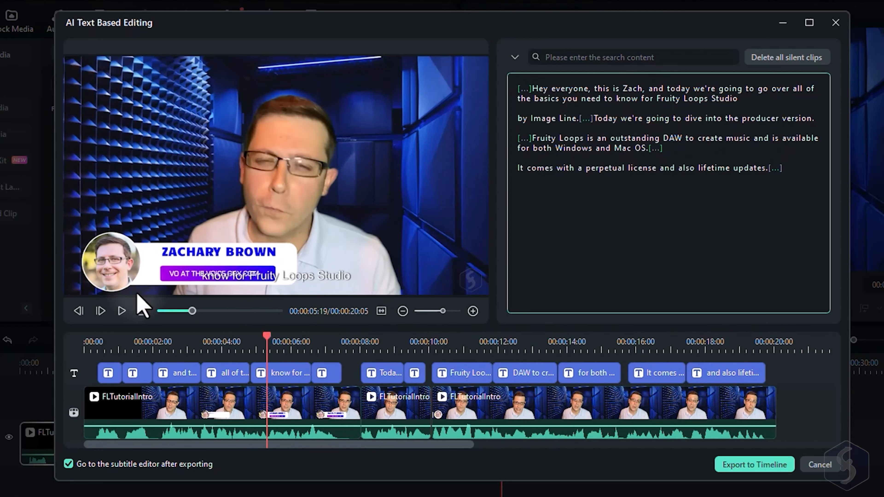
pyautogui.click(121, 311)
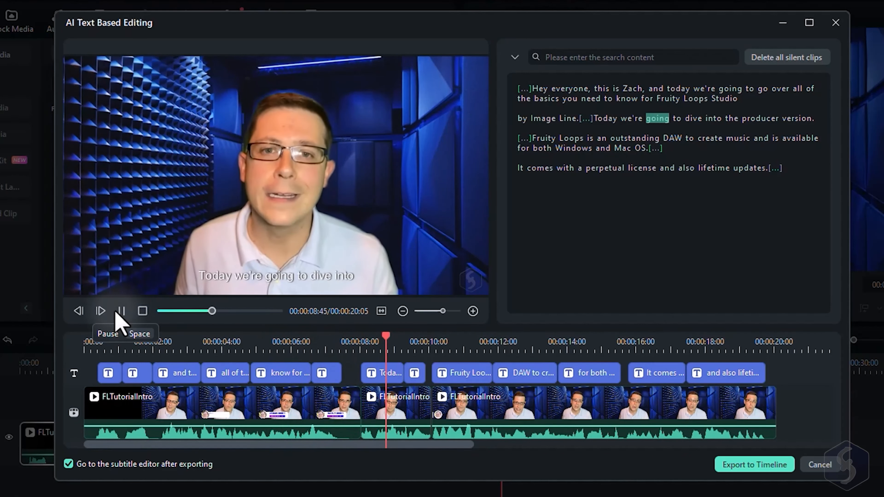
pyautogui.click(122, 311)
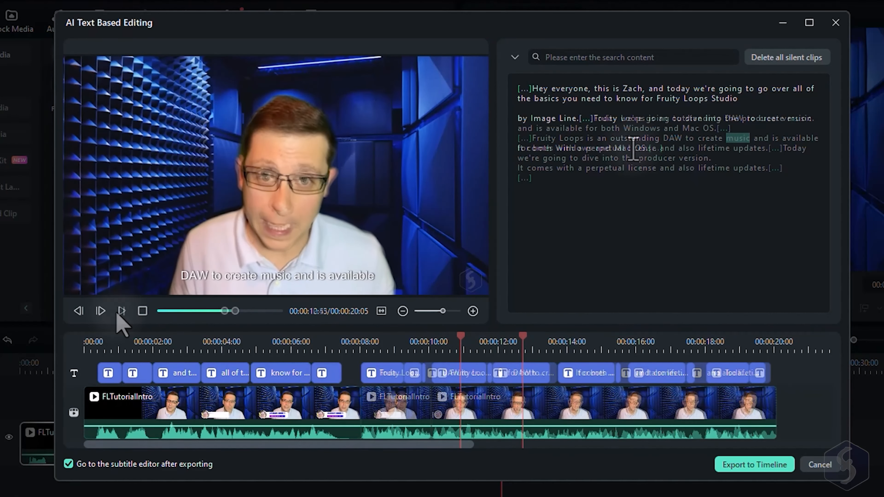
pyautogui.click(786, 57)
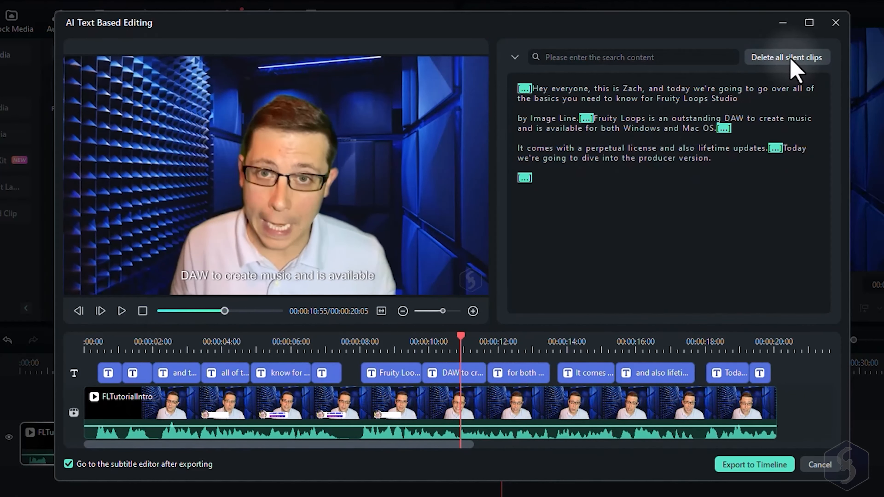
# Delete all silent gaps, review playback, and export the 18-second cut to the timeline.
pyautogui.click(786, 57)
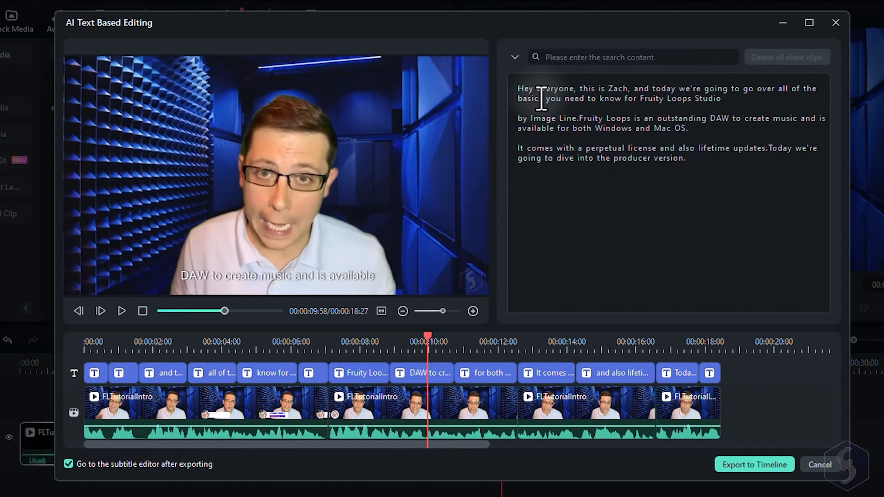
pyautogui.click(121, 311)
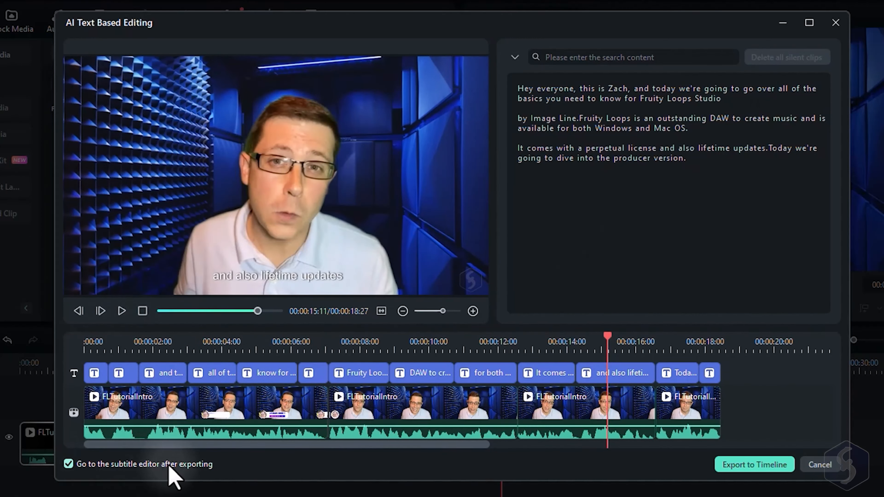
pyautogui.click(754, 465)
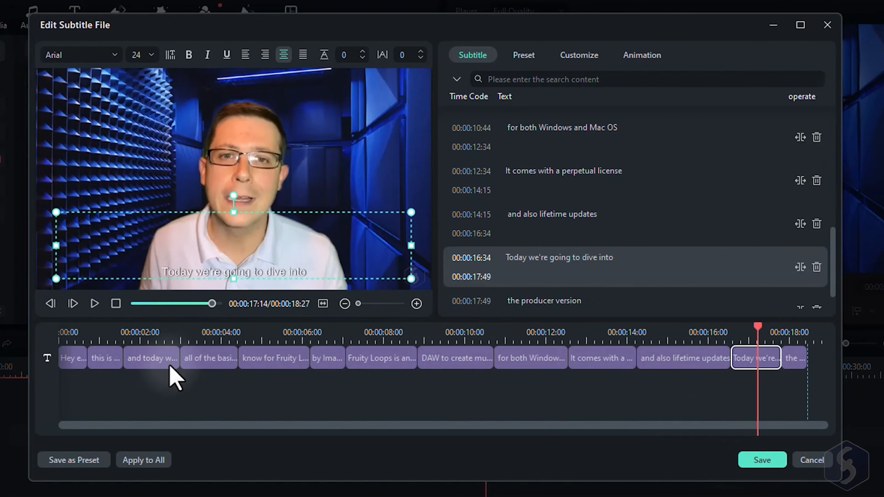
# Review a subtitle segment's text in the subtitle editor before saving.
pyautogui.click(578, 55)
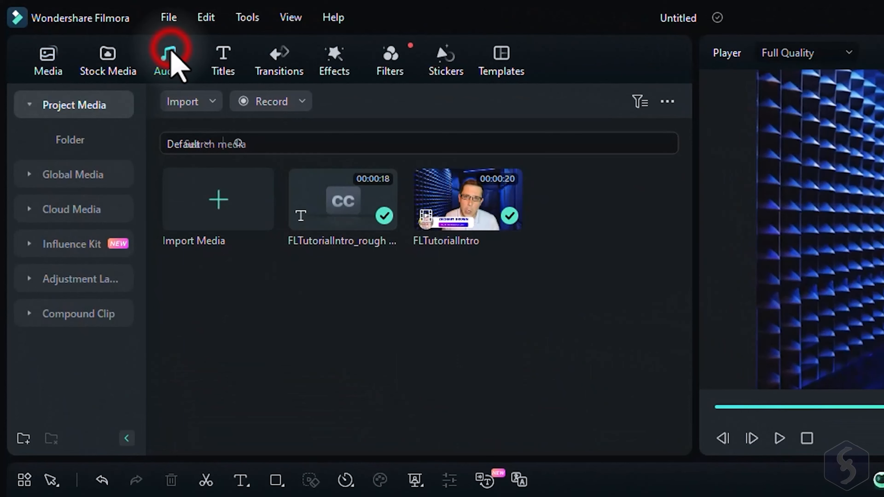
# In AI Music, choose the Peaceful mood, Broadcasting theme and Acoustic genre tags.
pyautogui.click(166, 60)
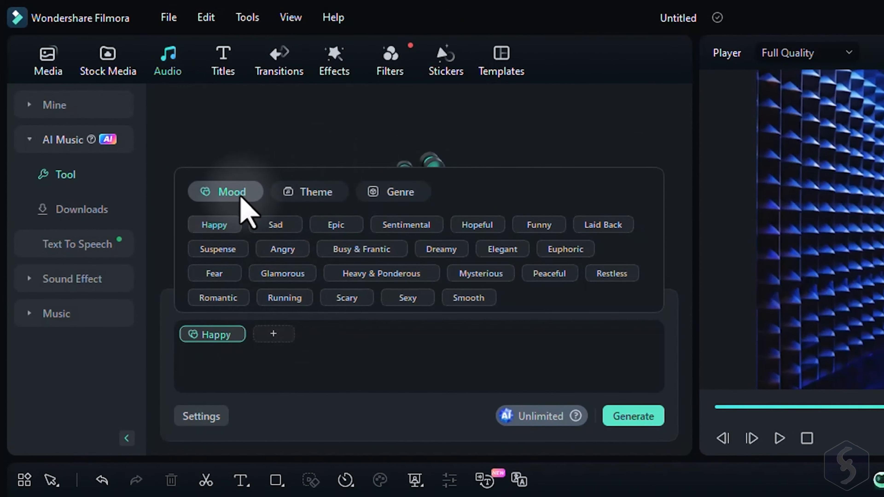
pyautogui.click(392, 192)
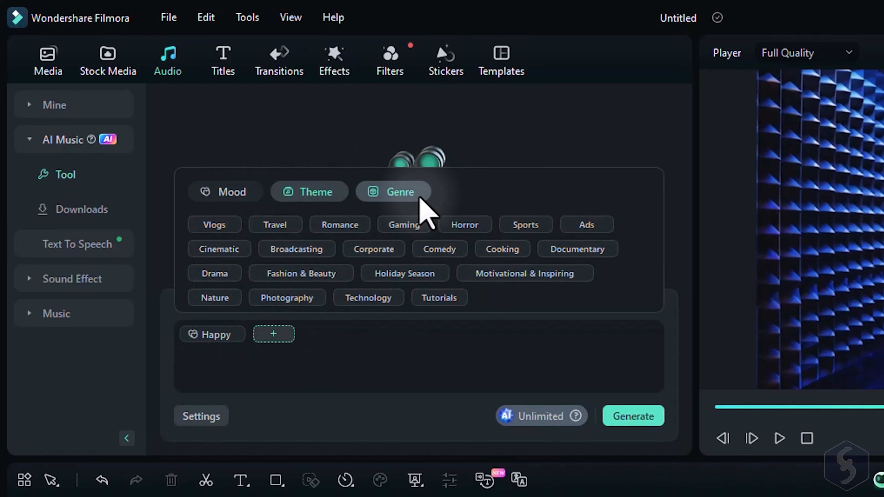
pyautogui.click(309, 191)
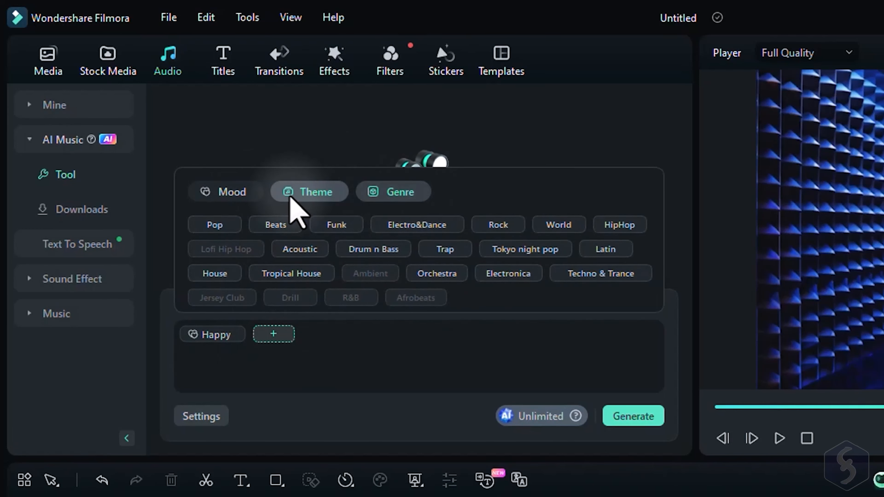
pyautogui.click(225, 191)
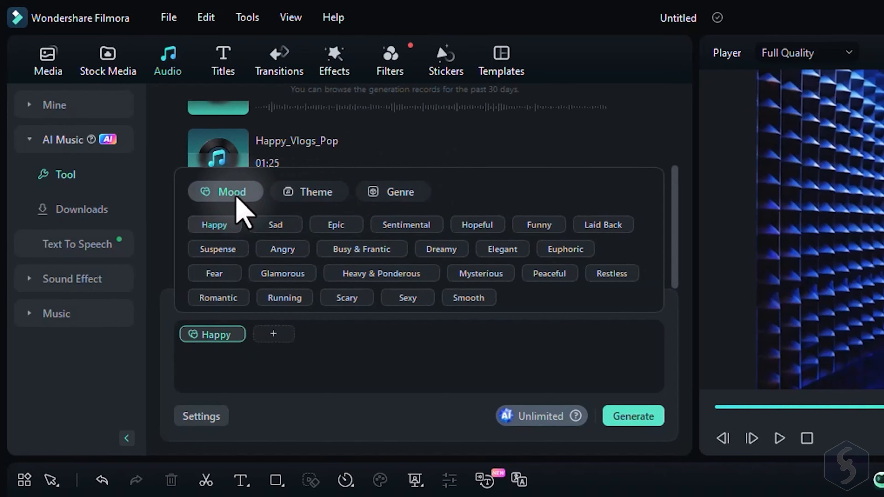
pyautogui.click(550, 273)
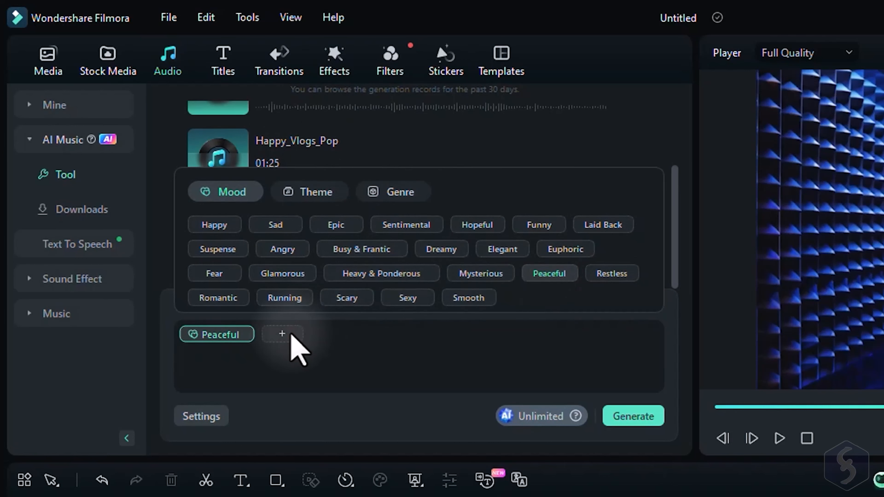
pyautogui.click(309, 192)
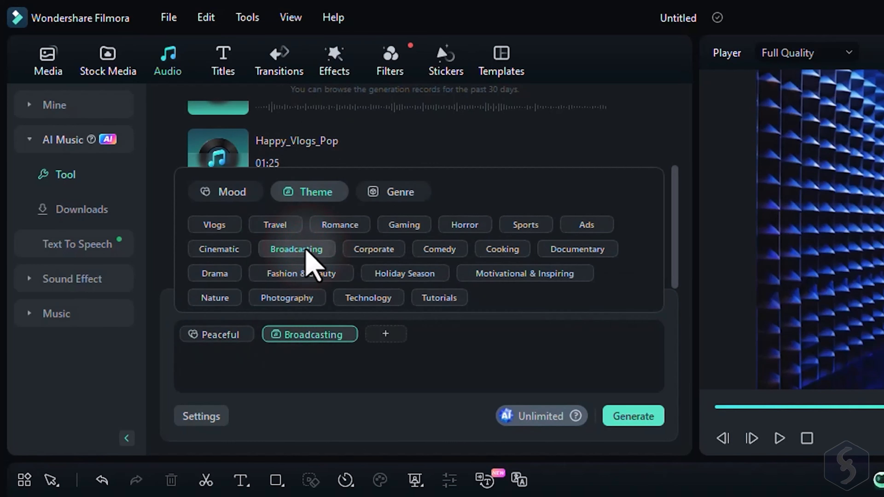
pyautogui.moveTo(454, 350)
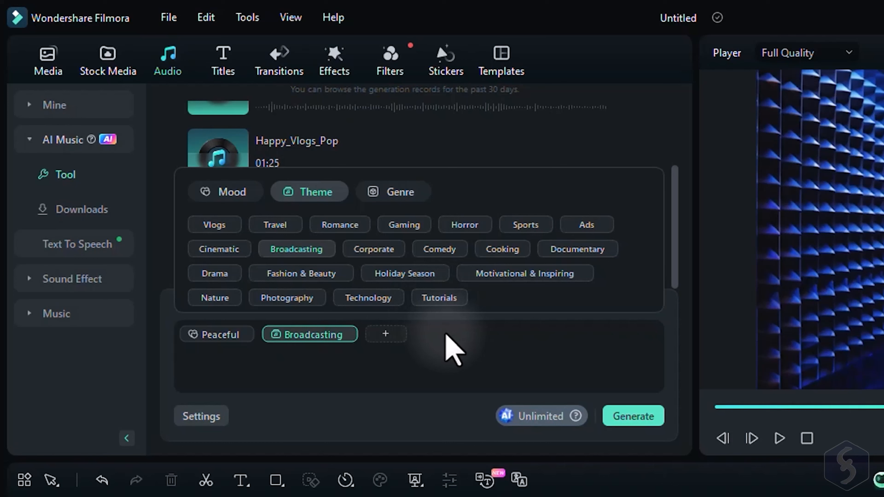
pyautogui.click(393, 191)
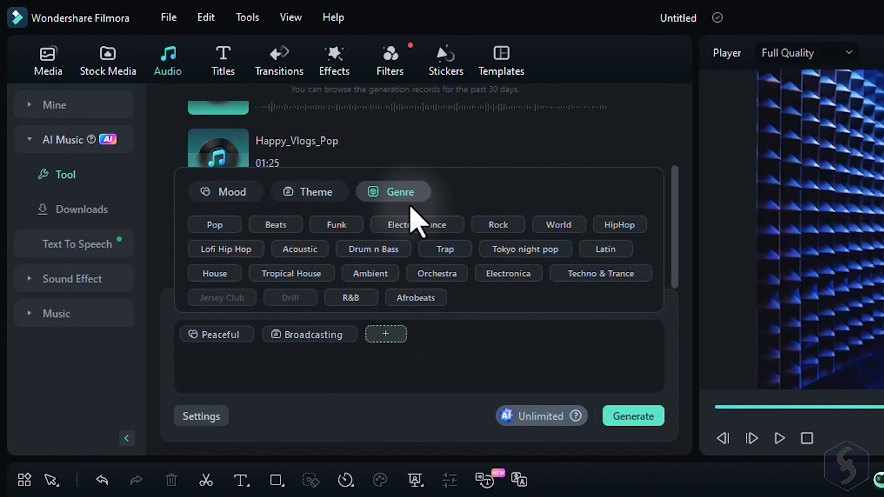
pyautogui.click(300, 248)
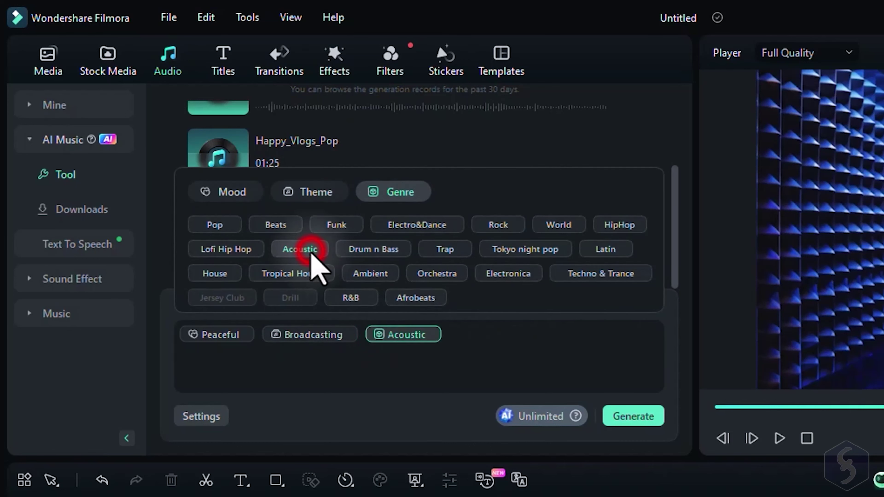
# Generate the track, listen to it, and add it to the timeline beneath the video.
pyautogui.click(632, 416)
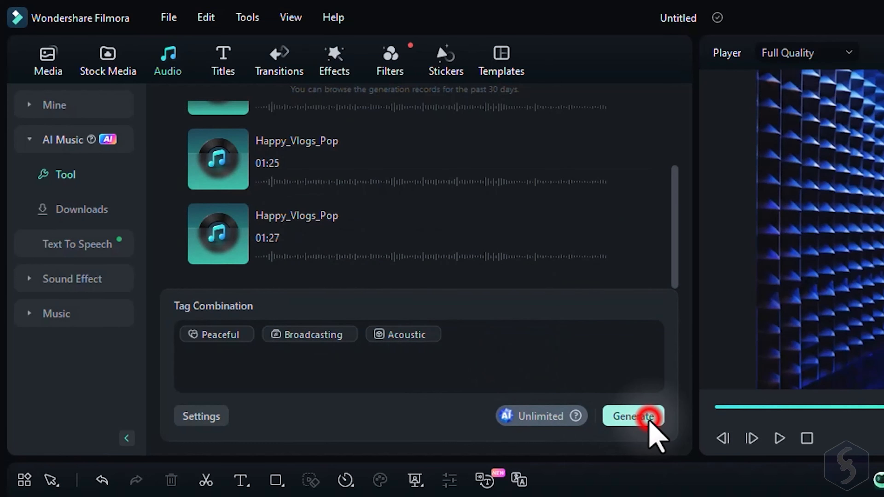
pyautogui.click(633, 416)
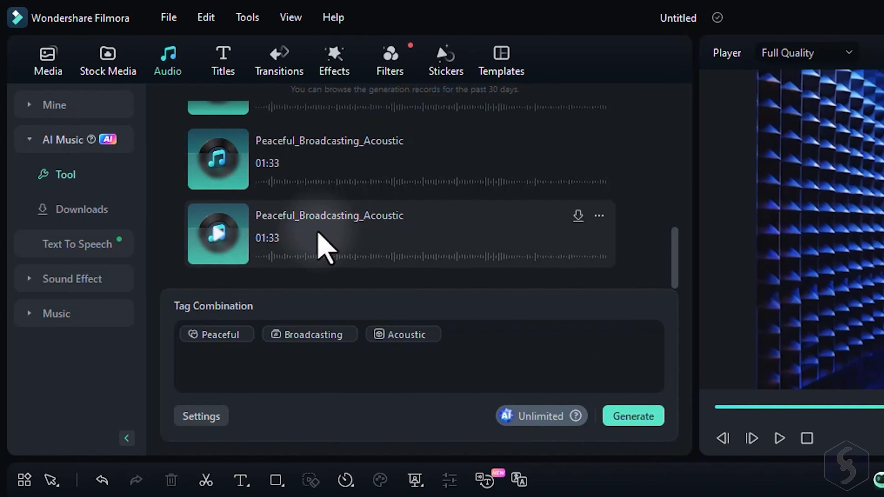
pyautogui.click(218, 234)
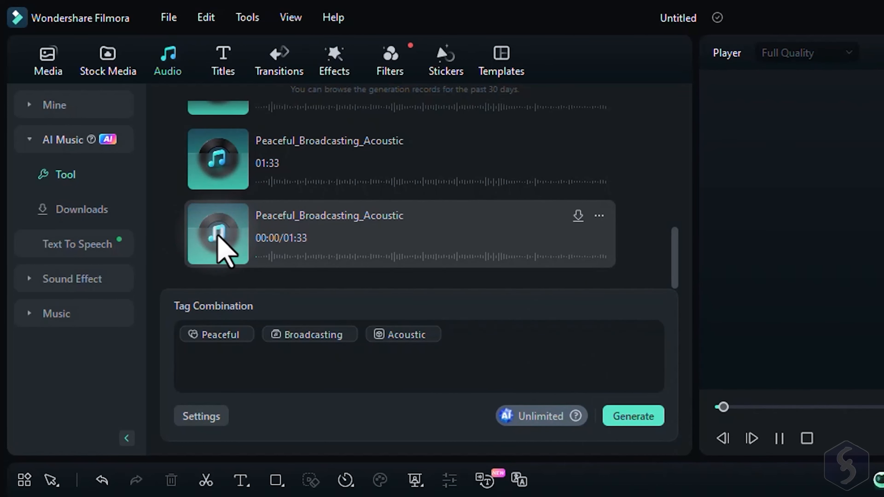
pyautogui.click(216, 233)
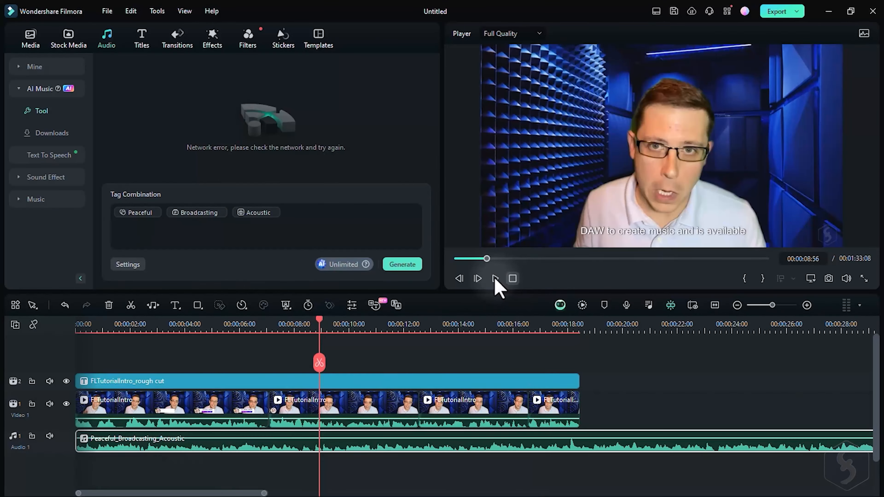
# Preview the video with the new music before making the compound clip.
pyautogui.click(477, 278)
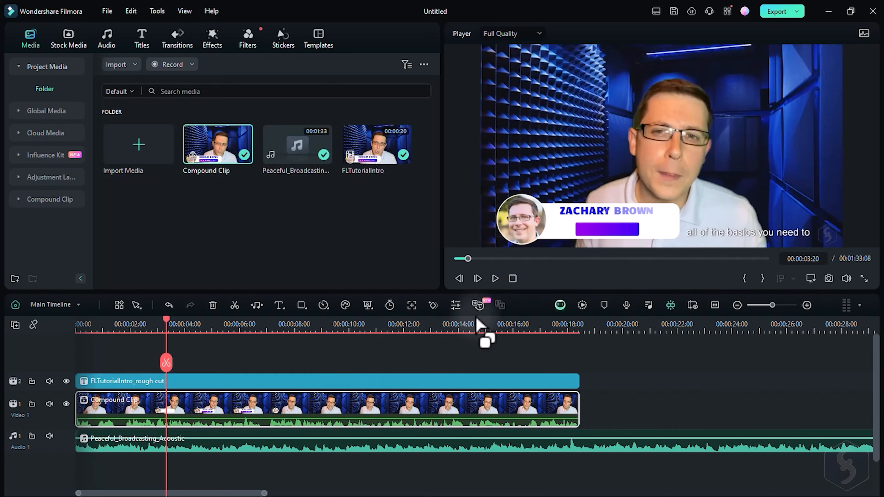
# Run Speech-to-Text with Spanish (Spain) translation to produce subtitle files.
pyautogui.click(477, 305)
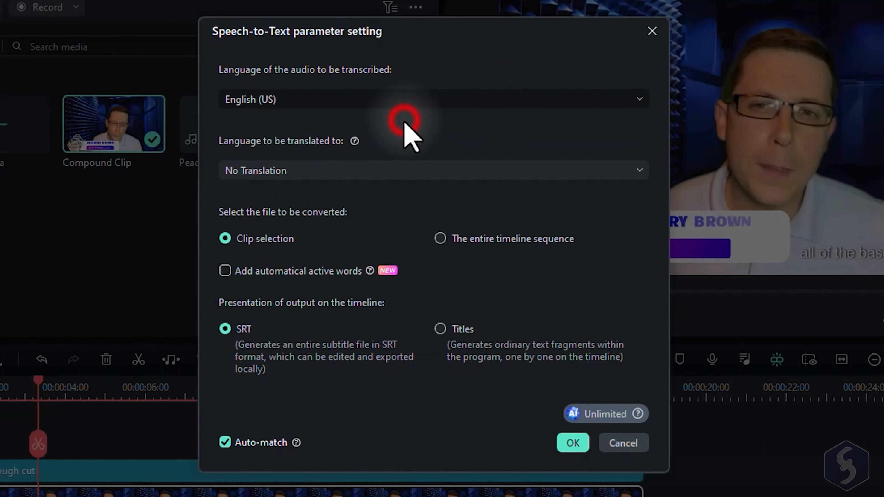
pyautogui.click(432, 170)
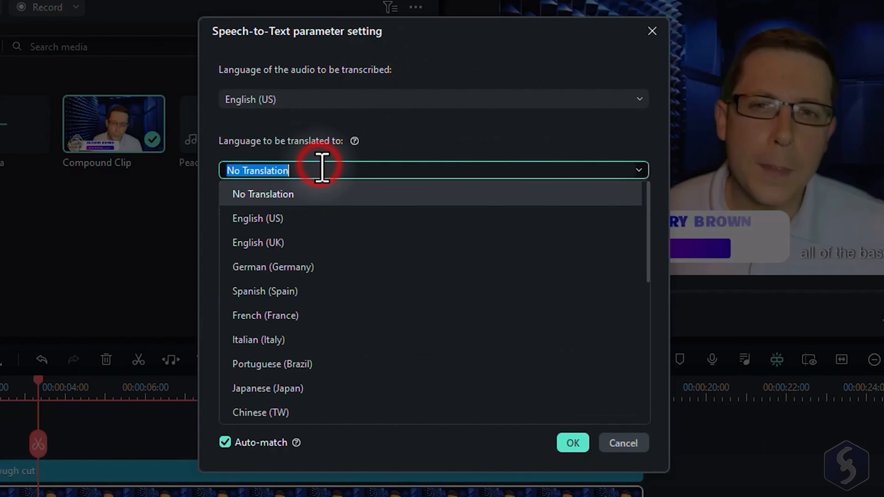
pyautogui.click(264, 291)
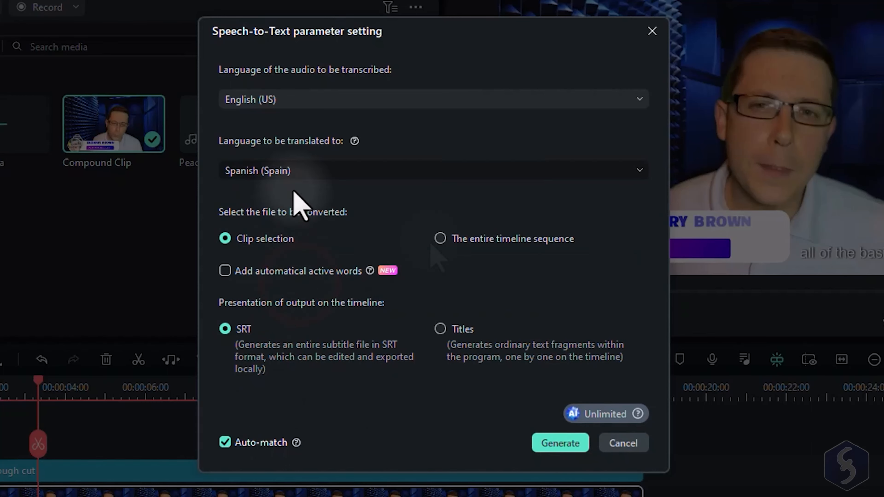
pyautogui.moveTo(369, 324)
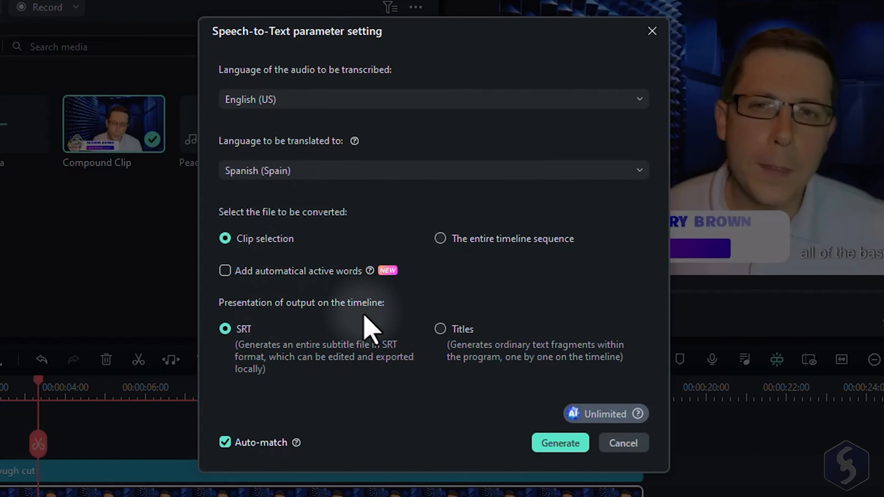
pyautogui.moveTo(420, 352)
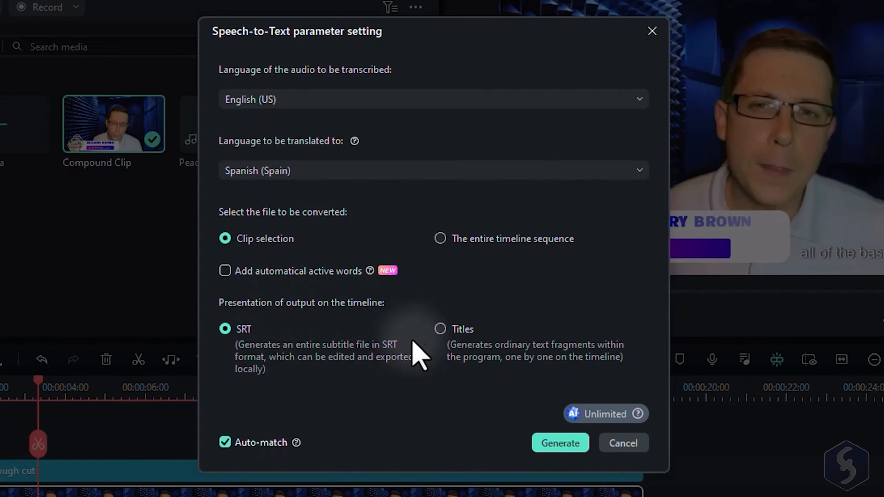
pyautogui.click(560, 442)
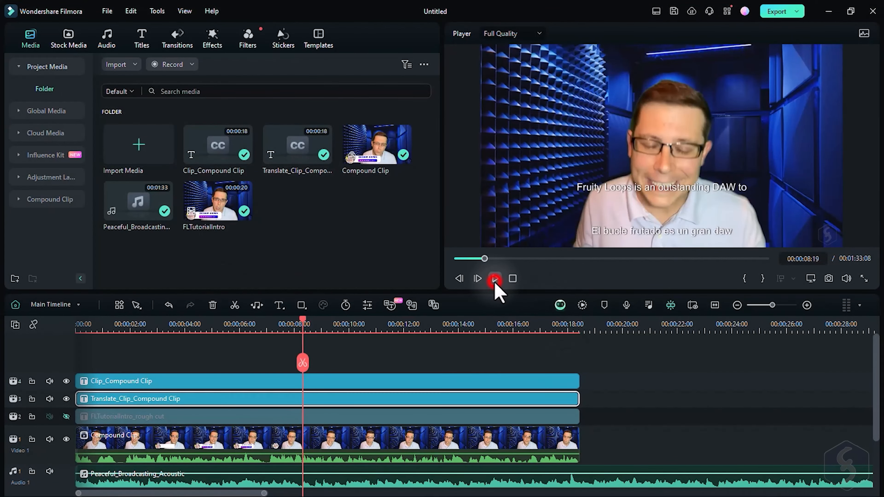
# Rerun Speech-to-Text outputting English and Spanish captions as separate title clips.
pyautogui.click(494, 279)
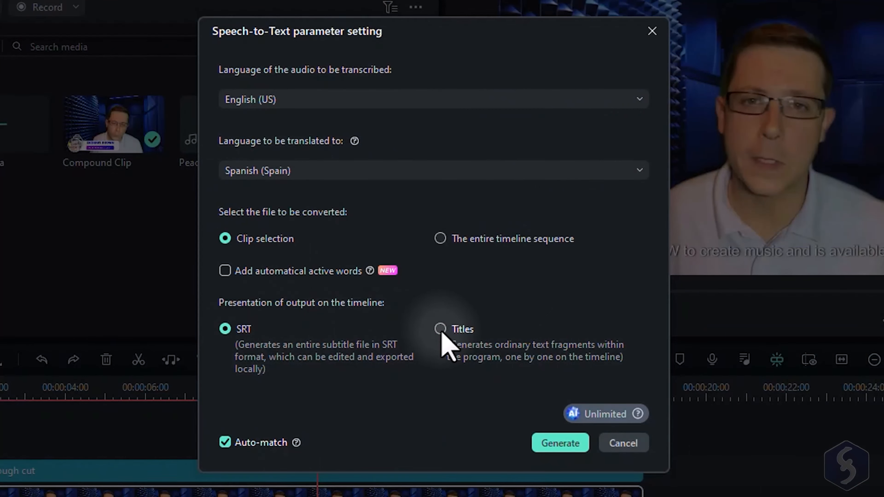
pyautogui.click(440, 329)
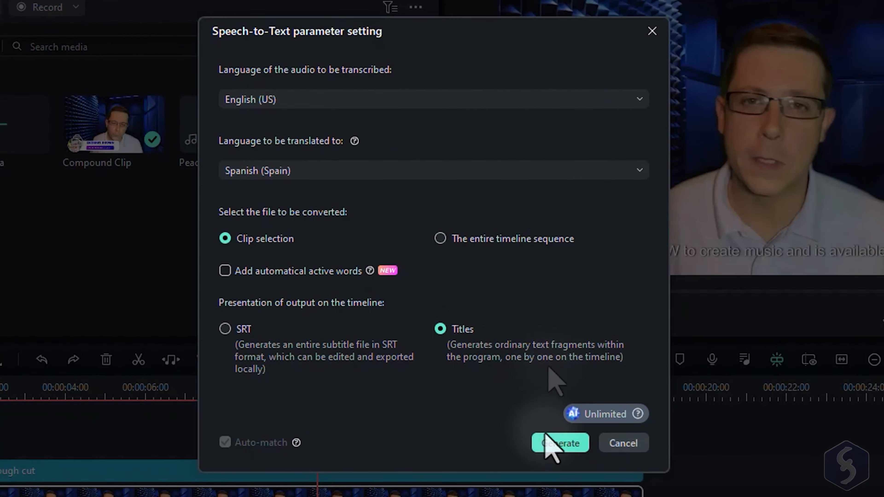
pyautogui.click(559, 443)
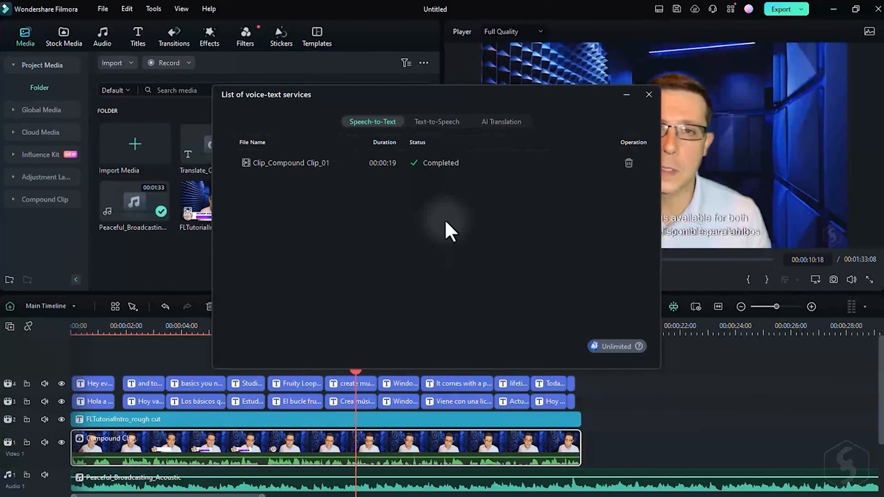
# Close the speech-to-text jobs list so the speaker shows on black.
pyautogui.click(648, 94)
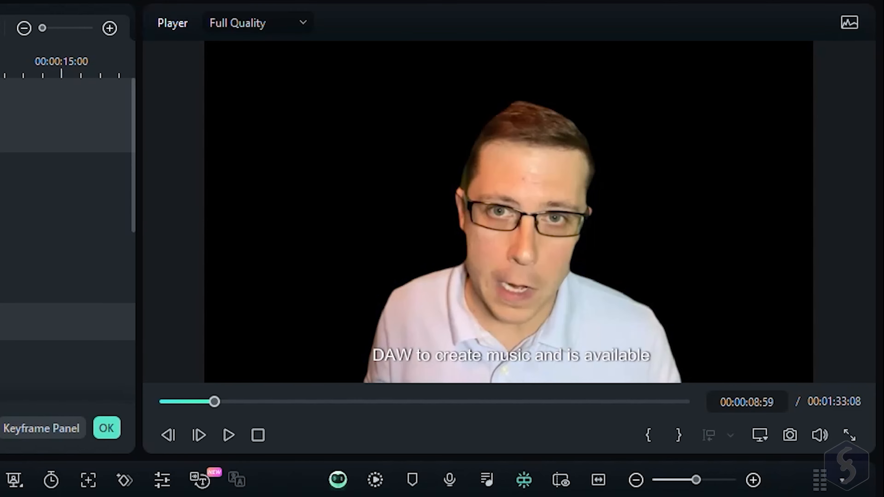
# Enable AI Portrait on the compound clip with Edge Feather 2 and Edge Thickness 3.
pyautogui.click(106, 428)
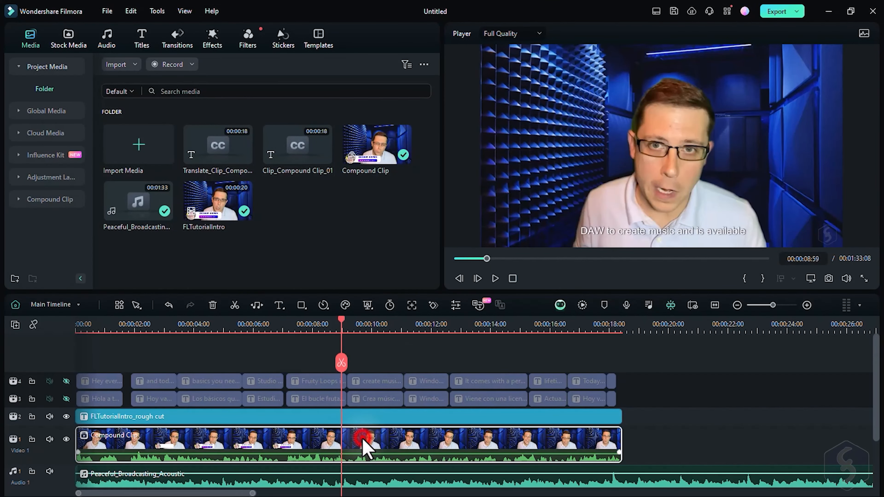
pyautogui.doubleClick(364, 444)
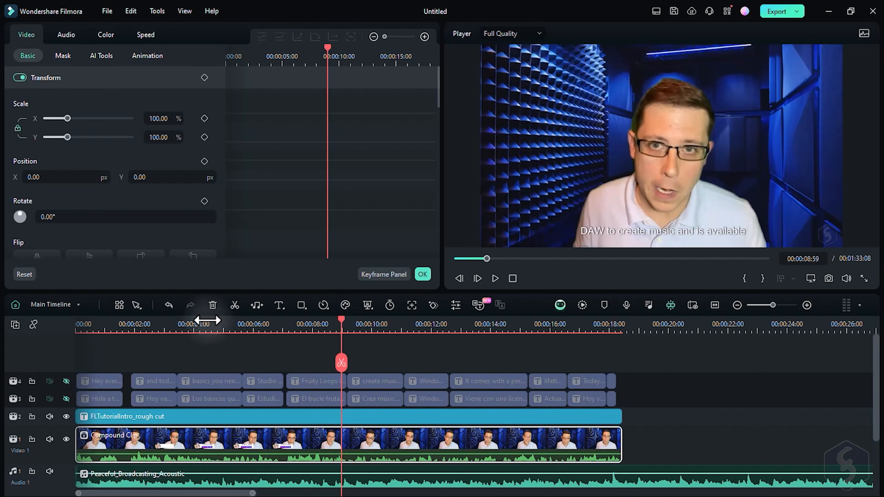
pyautogui.click(101, 55)
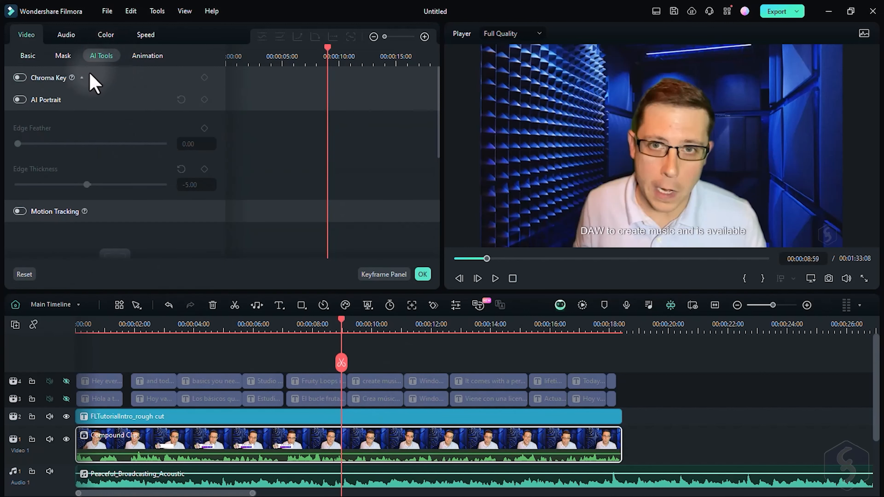
pyautogui.moveTo(87, 184); pyautogui.dragTo(88, 184)
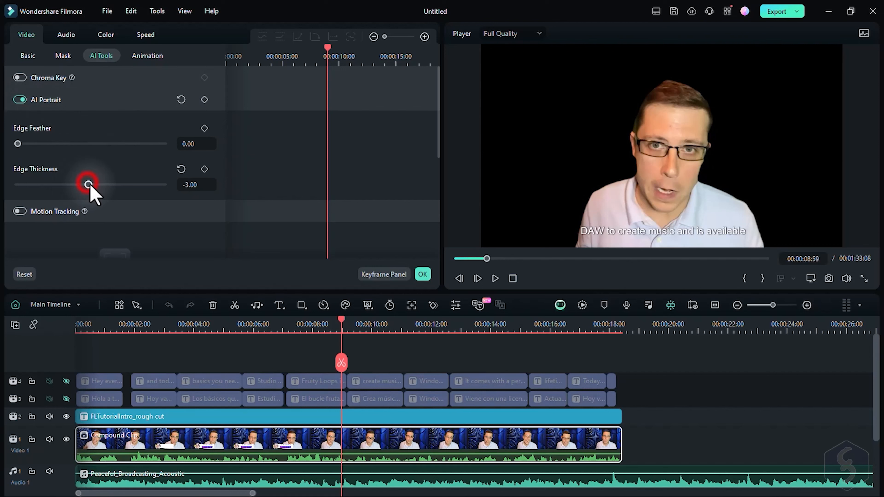
pyautogui.moveTo(88, 185); pyautogui.dragTo(90, 184)
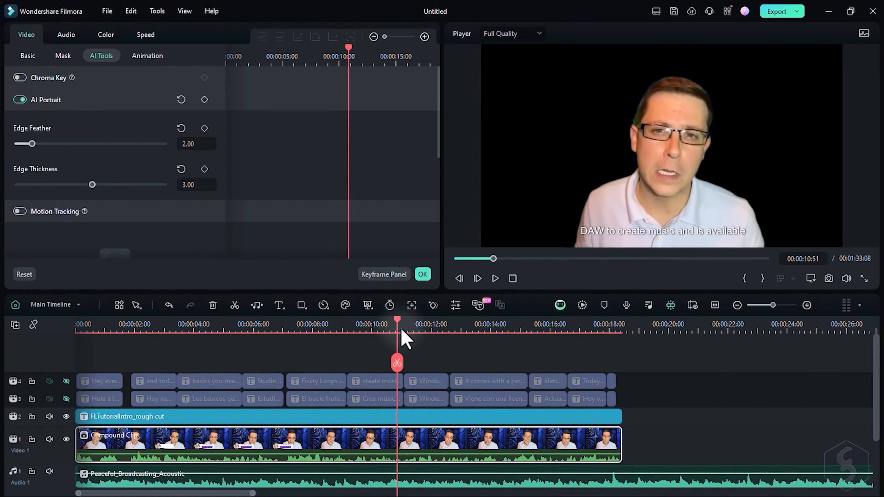
# Play a later moment of the clip to preview the softened cutout.
pyautogui.click(483, 324)
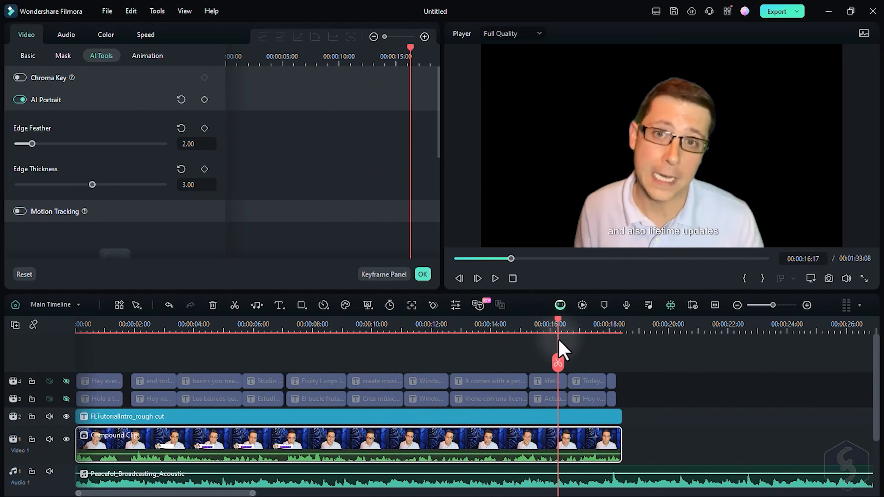
pyautogui.click(476, 279)
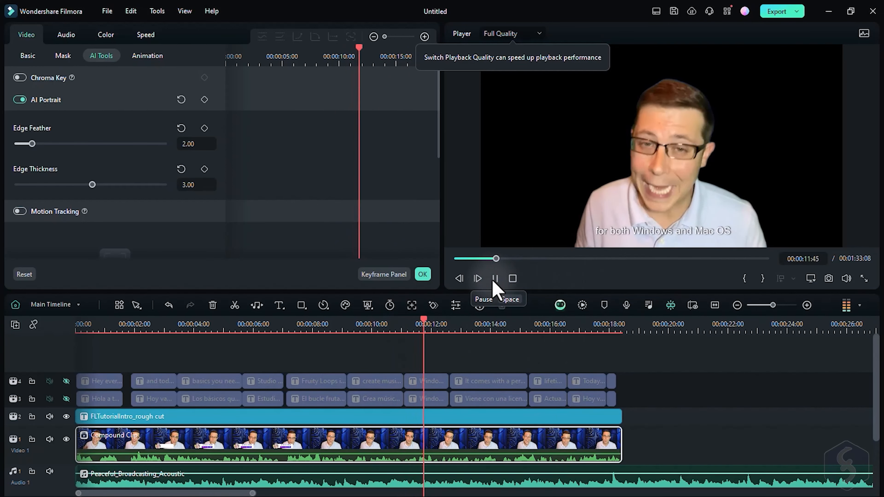
pyautogui.click(494, 278)
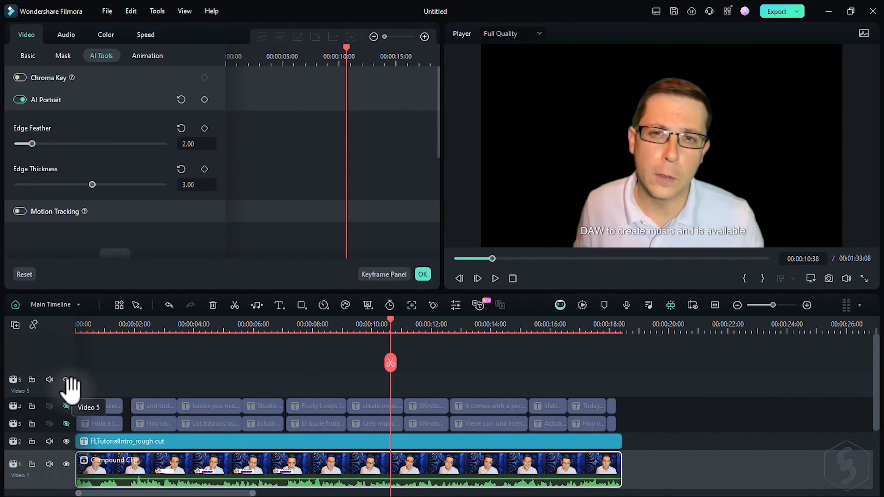
# Preview MyProject's FLTutorialIntro clip around 24 seconds where the name card appears.
pyautogui.scroll(-3)
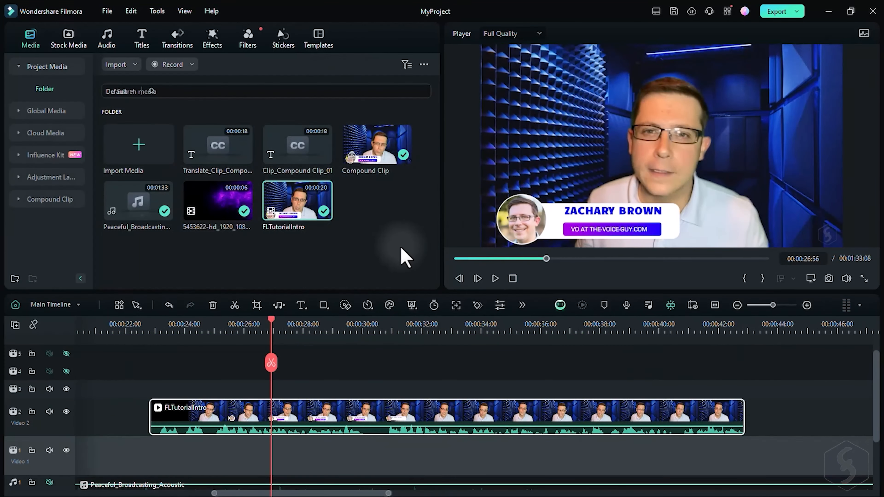
pyautogui.moveTo(584, 180)
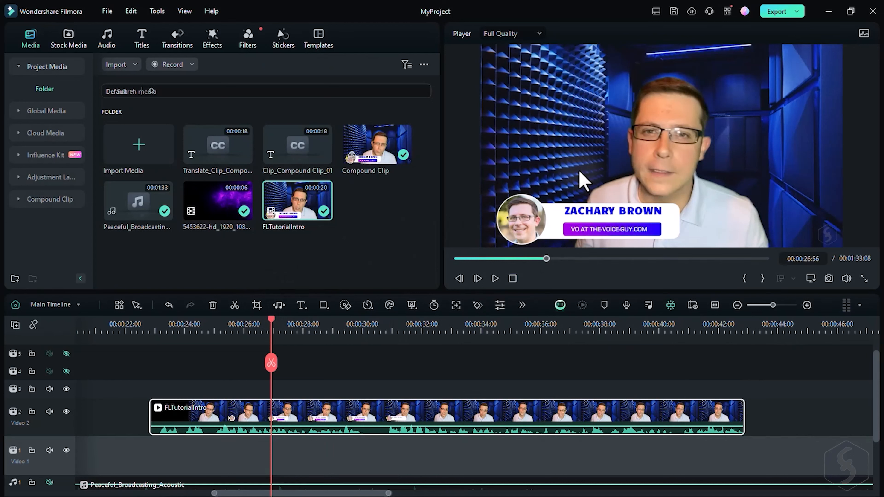
pyautogui.moveTo(519, 234)
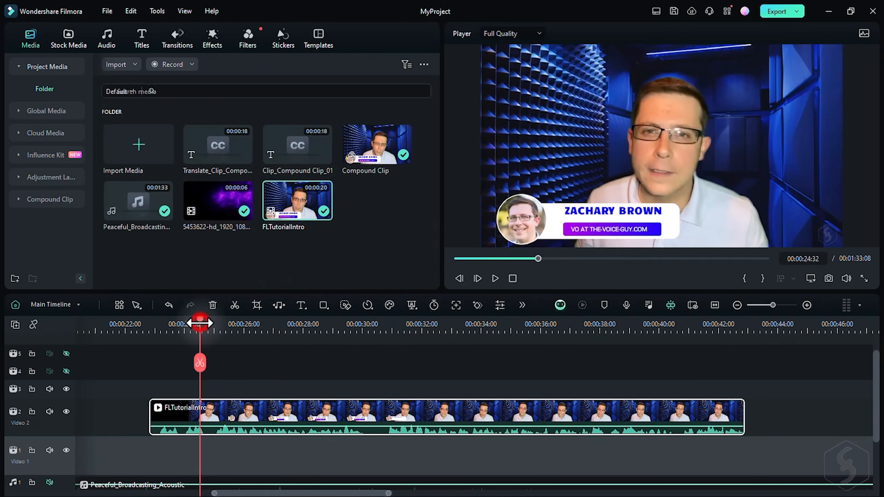
pyautogui.click(495, 278)
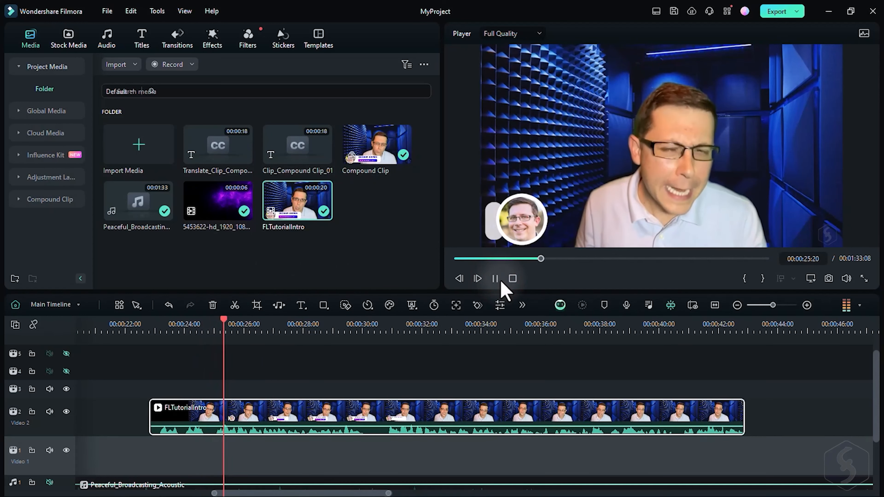
pyautogui.click(494, 278)
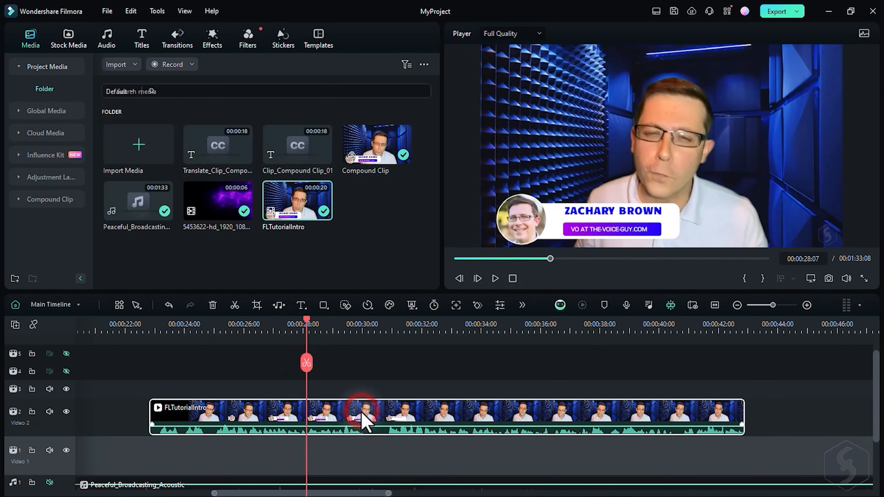
# Run Smart Cutout on the FLTutorialIntro clip, check a frame, and save the cutout.
pyautogui.click(412, 305)
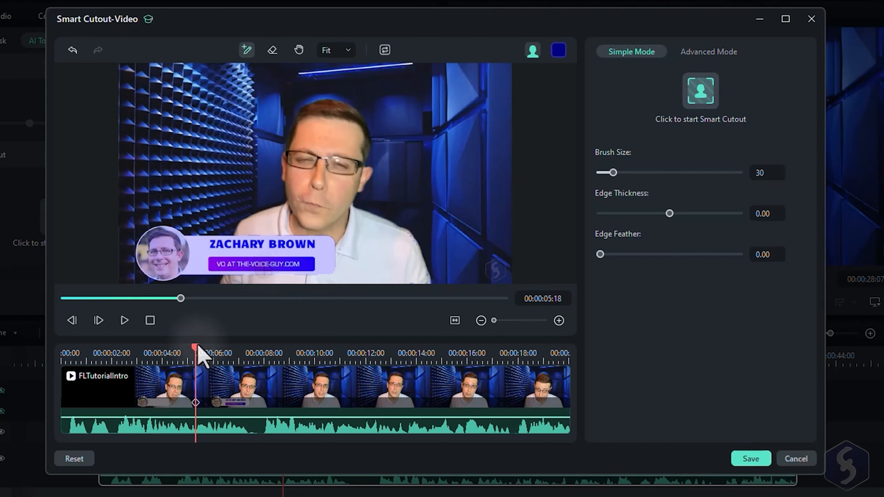
pyautogui.click(267, 347)
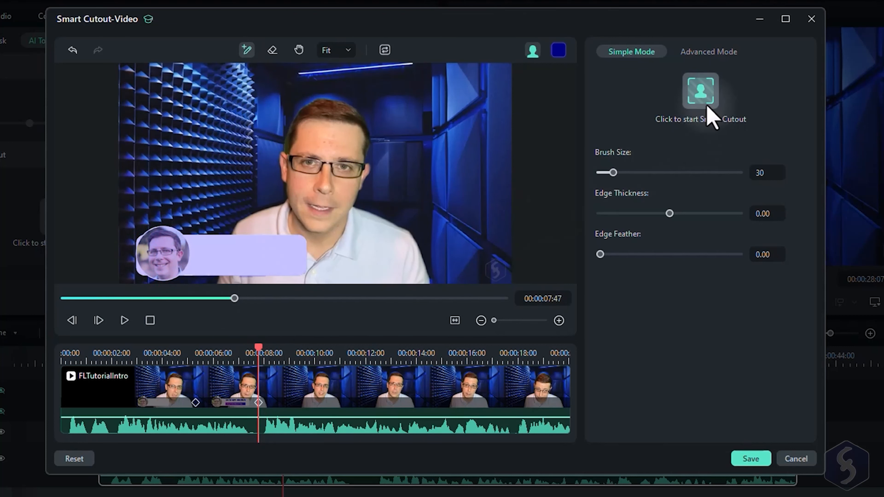
pyautogui.click(701, 90)
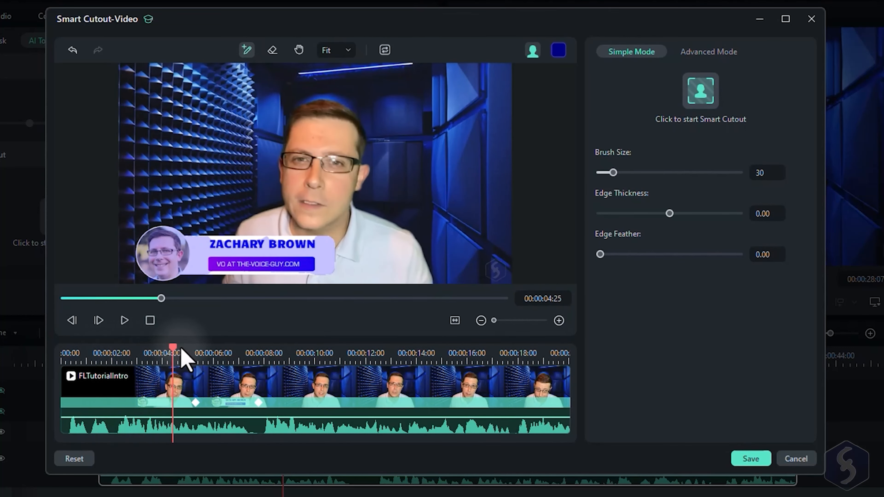
pyautogui.click(272, 347)
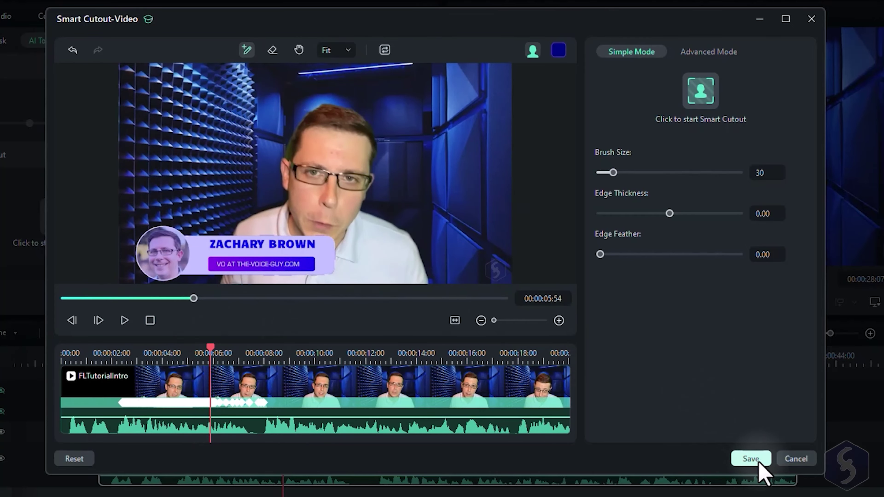
pyautogui.click(751, 458)
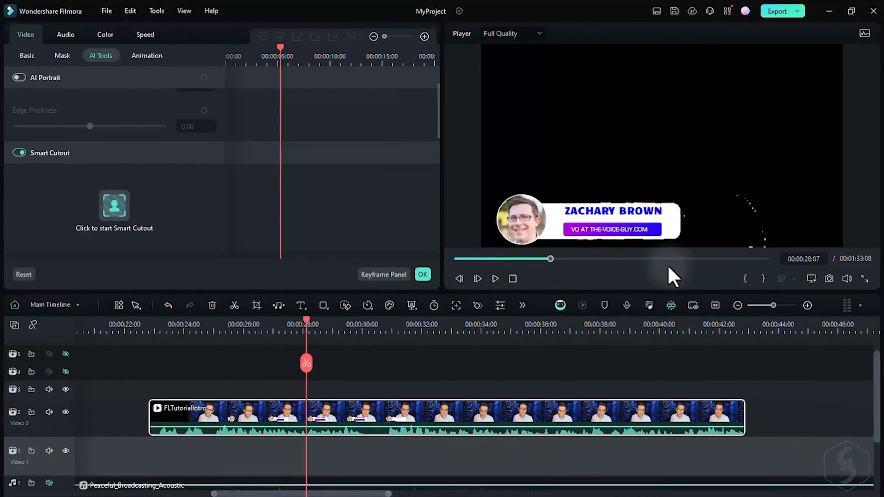
# Place the pexels studio image under the intro clip and check it behind the name card.
pyautogui.click(203, 324)
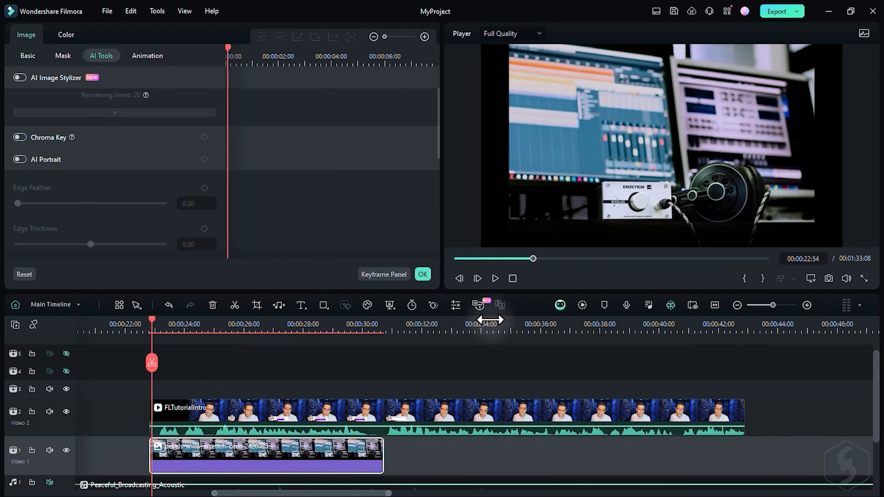
pyautogui.click(494, 278)
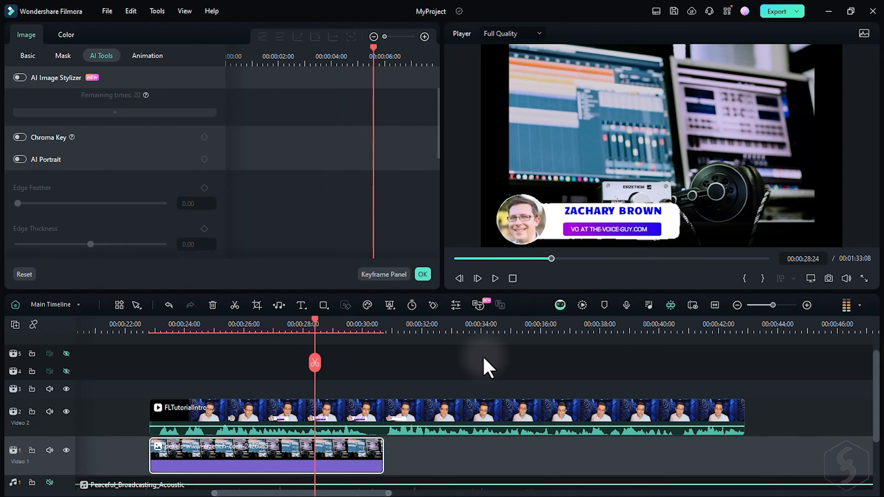
pyautogui.moveTo(586, 239)
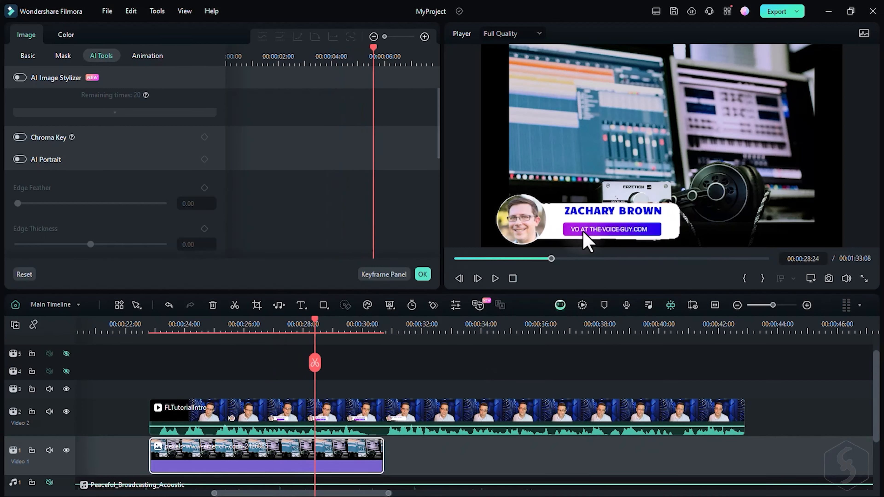
pyautogui.moveTo(726, 239)
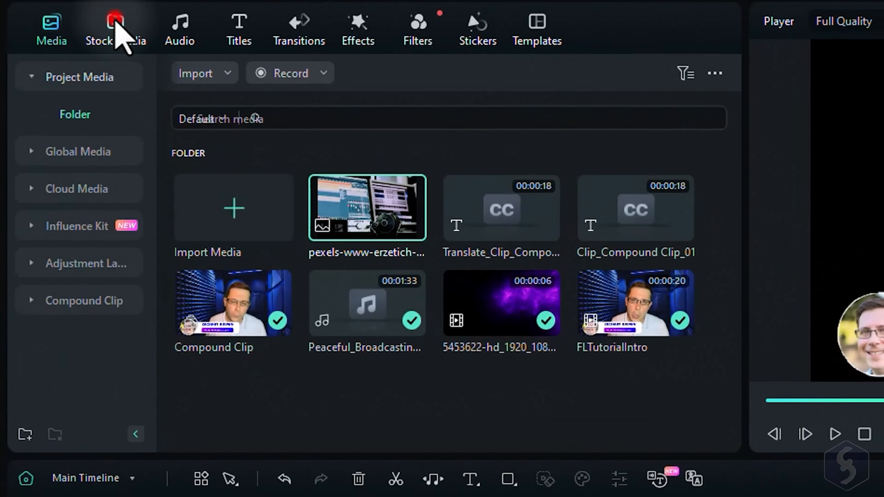
# Choose the Futuristic style in the Stock Media AI Image generator.
pyautogui.click(114, 28)
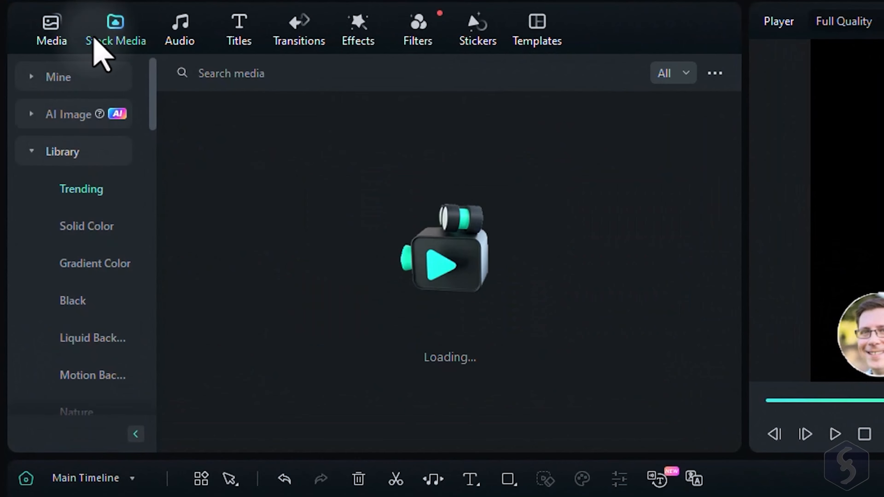
pyautogui.moveTo(73, 121)
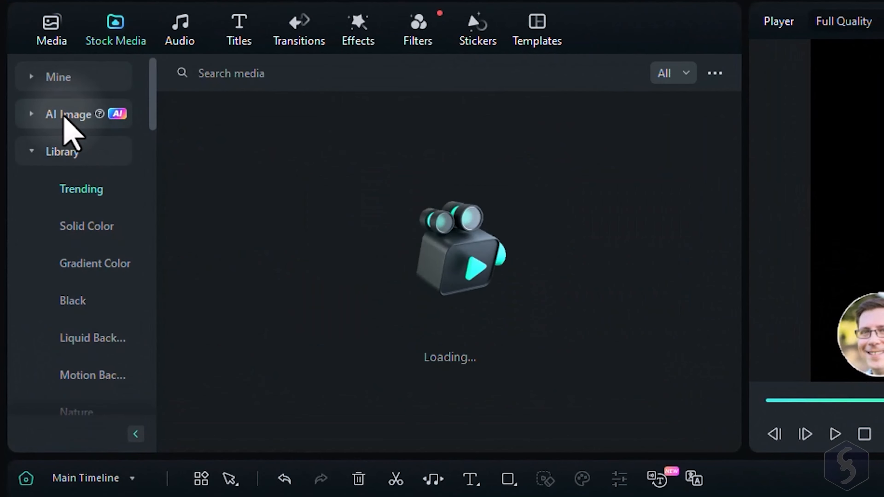
pyautogui.click(72, 114)
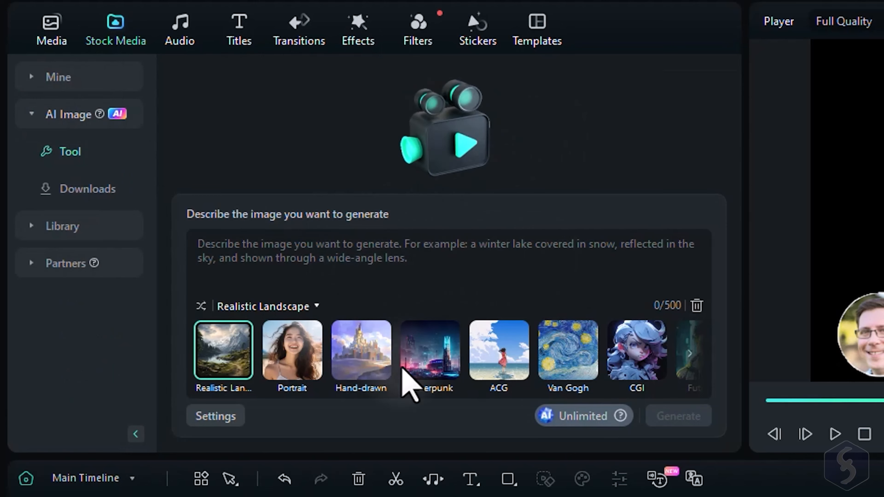
pyautogui.click(689, 353)
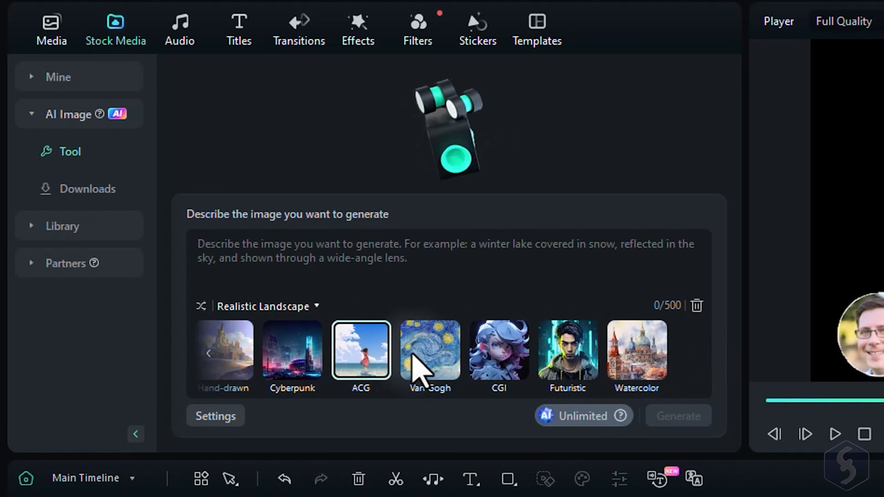
pyautogui.click(568, 352)
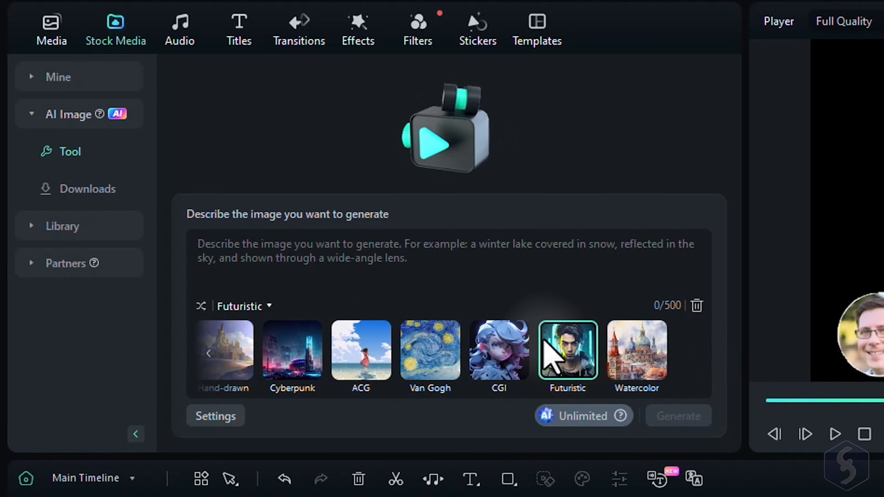
# Generate images from the prompt 'Show a futuristic music studio where a DJ producer creates amazing songs coming'.
pyautogui.write('Show a futuristic music stud')
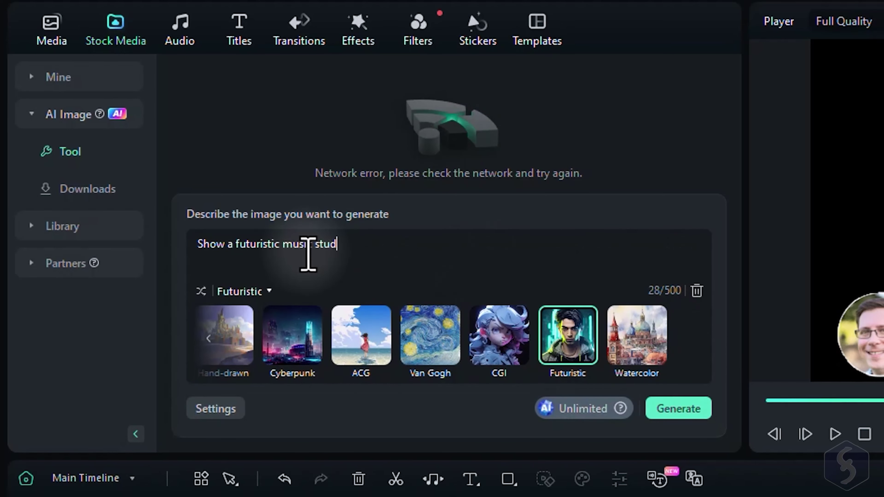
pyautogui.write('io where a DJ')
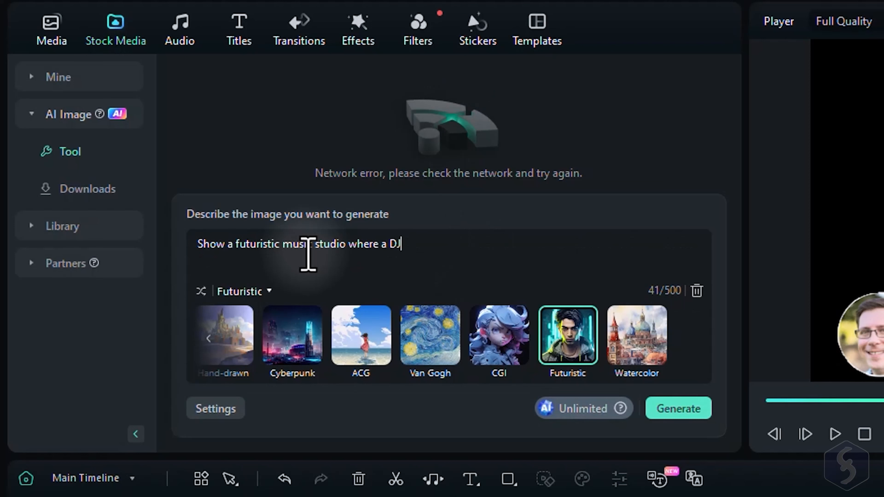
pyautogui.write('producer creates amazing')
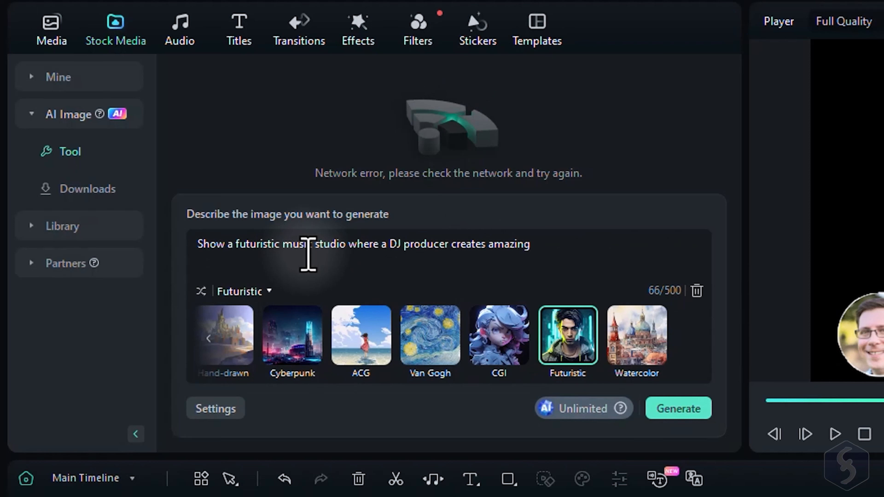
pyautogui.write('songs coming')
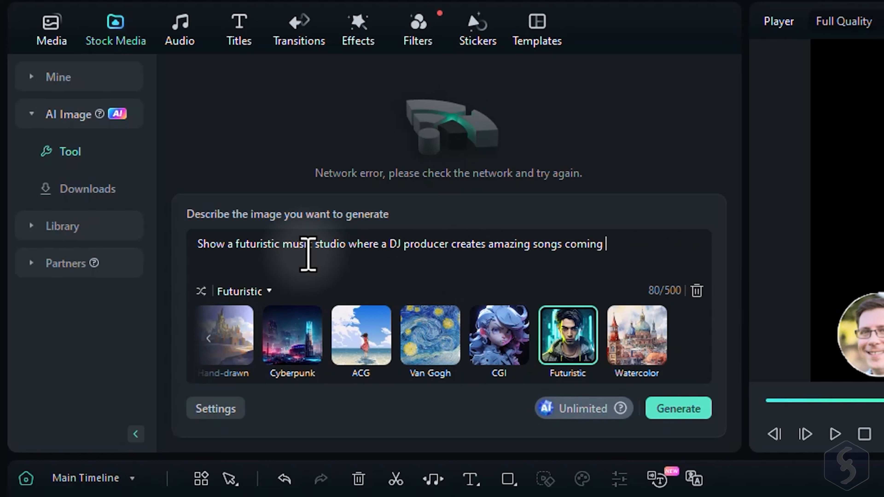
pyautogui.click(677, 408)
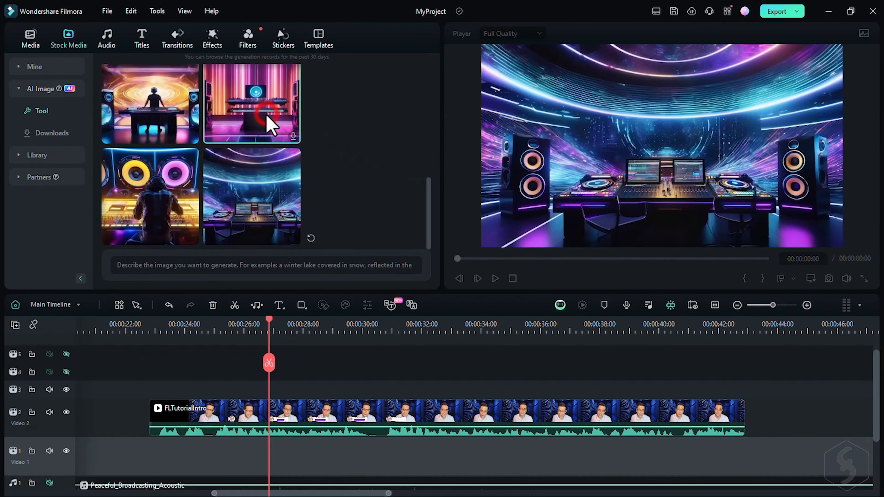
# Add the DJ studio image beneath the talking-head clip and play back the new background.
pyautogui.click(150, 103)
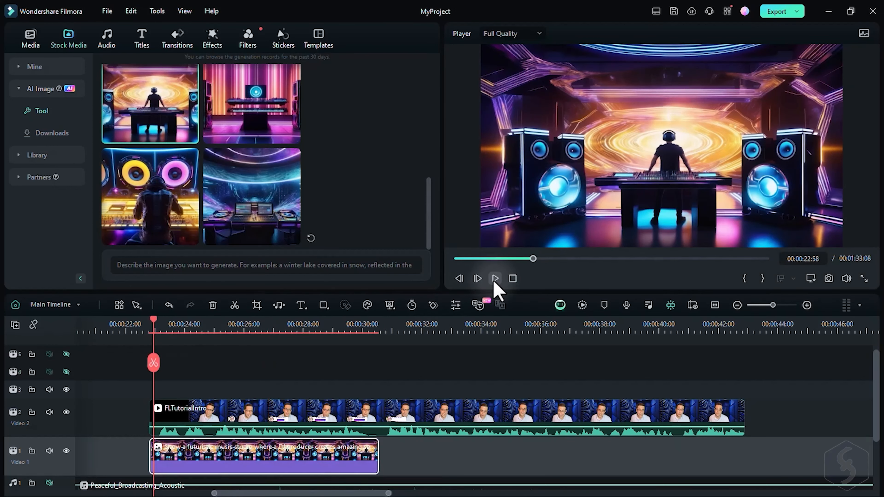
pyautogui.click(494, 279)
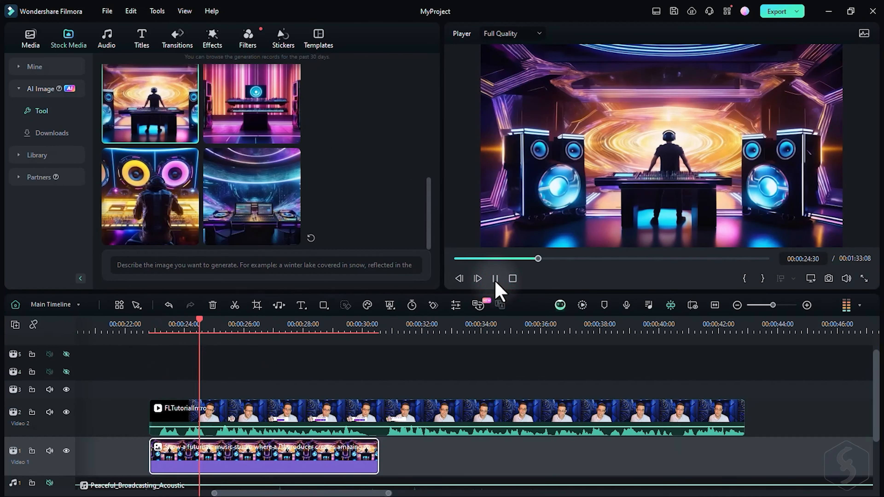
pyautogui.click(494, 278)
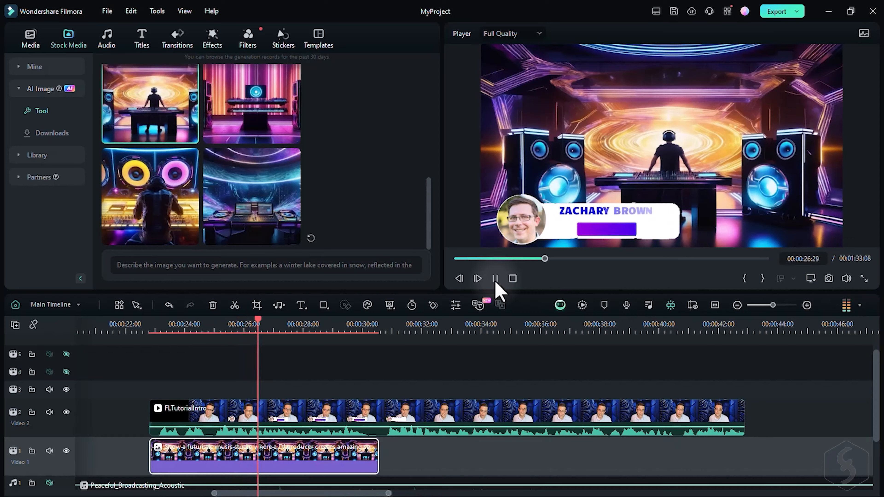
pyautogui.click(494, 278)
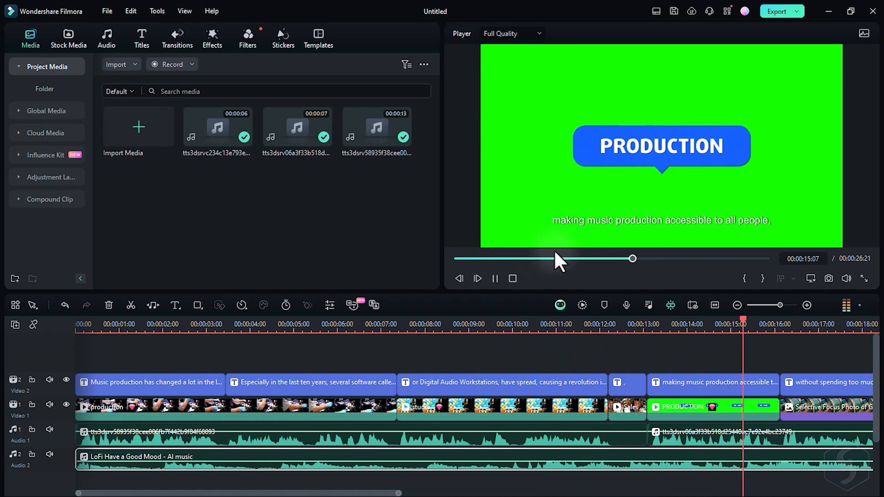
pyautogui.click(494, 279)
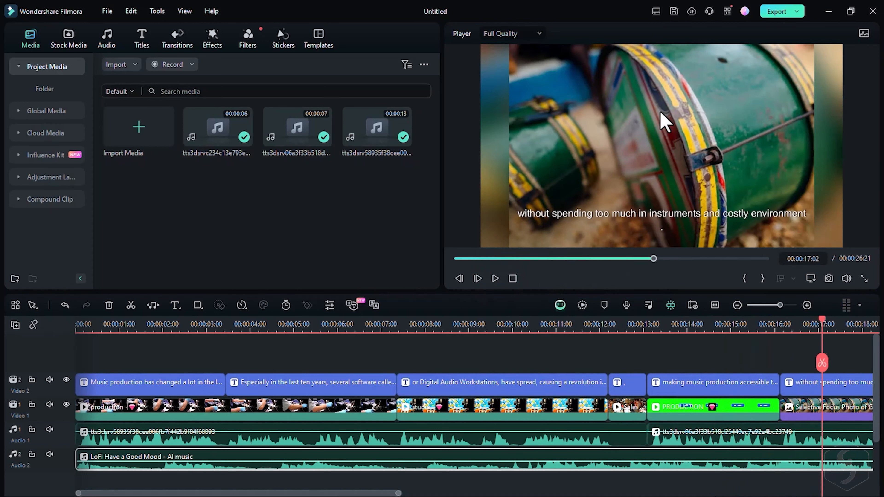
pyautogui.click(106, 11)
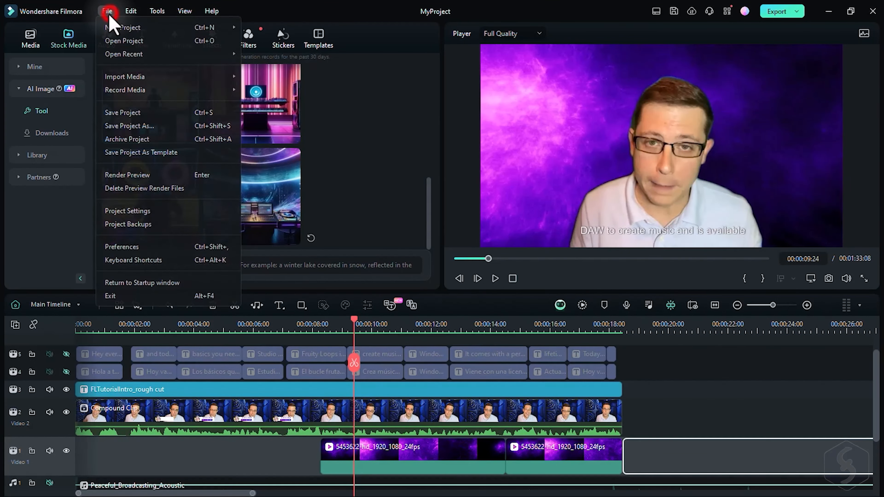
# Return to the startup window via File and launch AI Text to Video.
pyautogui.click(123, 112)
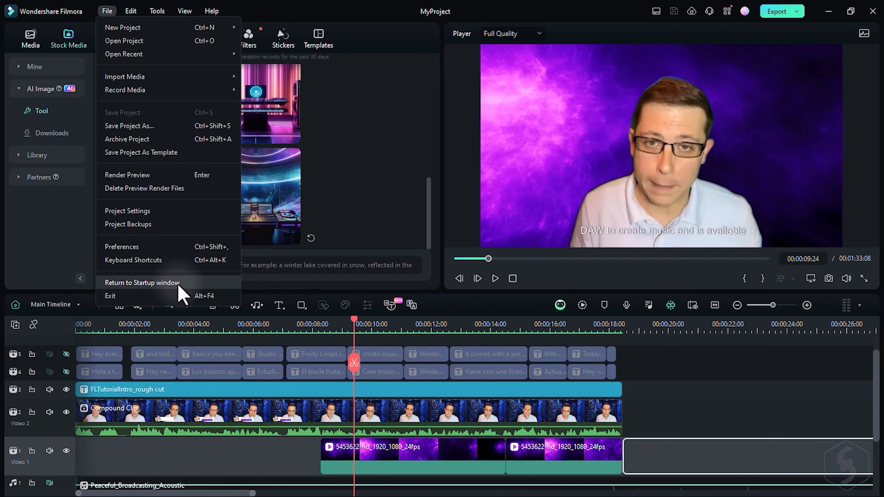
pyautogui.click(142, 282)
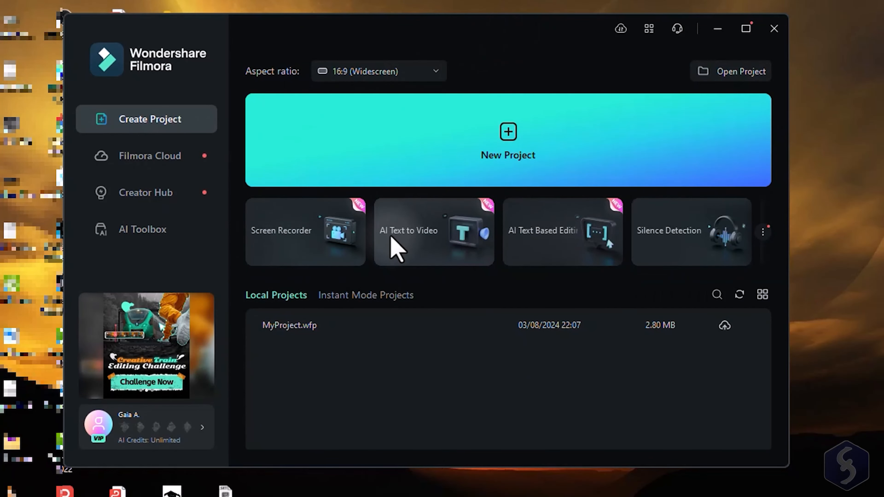
pyautogui.moveTo(452, 234)
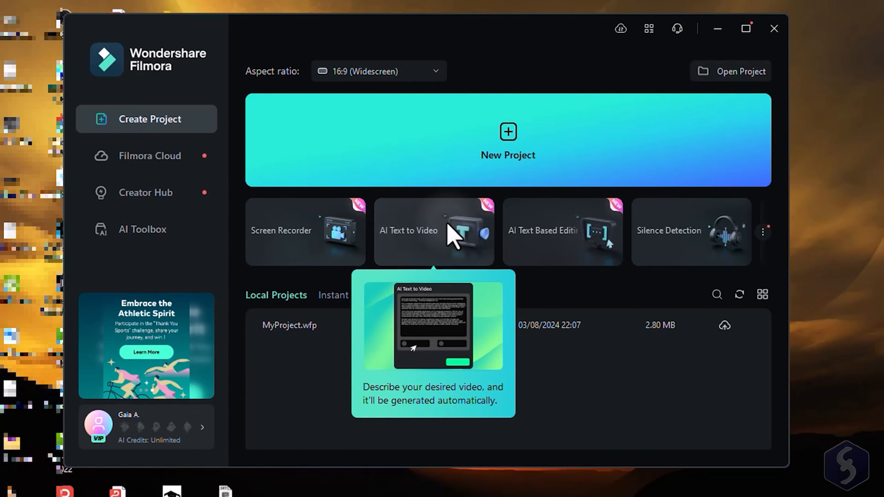
pyautogui.click(434, 231)
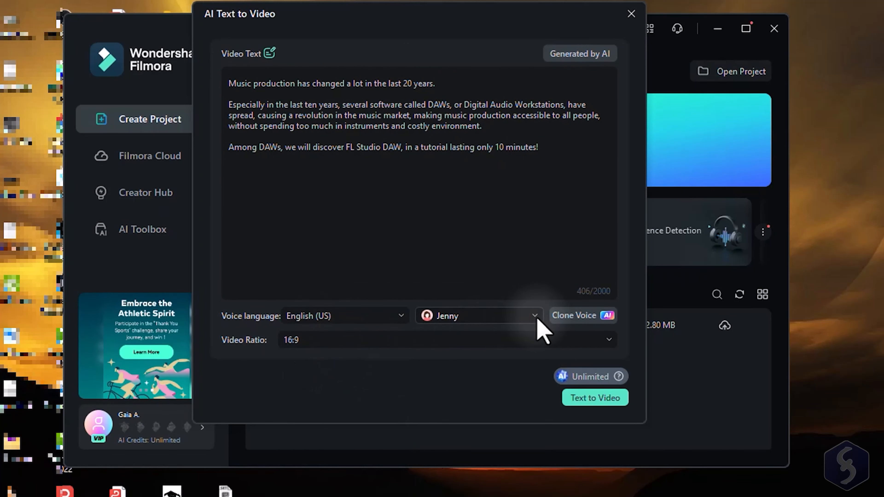
# Pick the Jenny English (US) voice and clear the Video Text box.
pyautogui.click(476, 315)
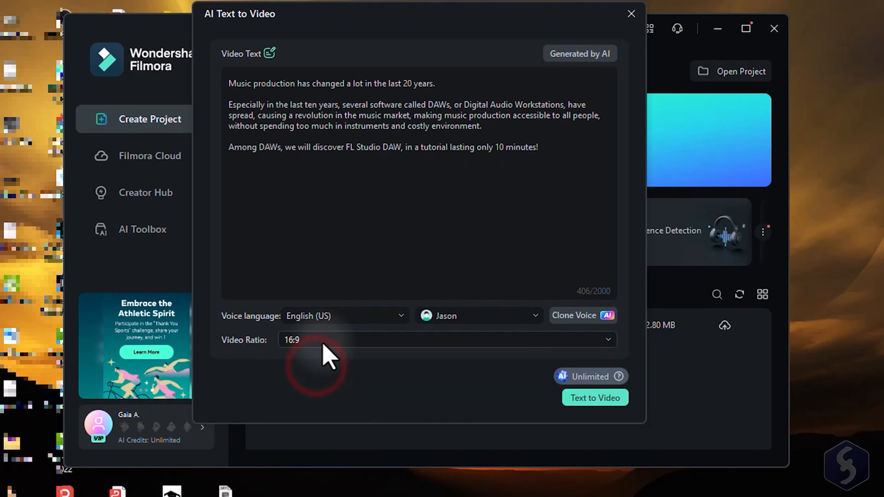
pyautogui.click(594, 398)
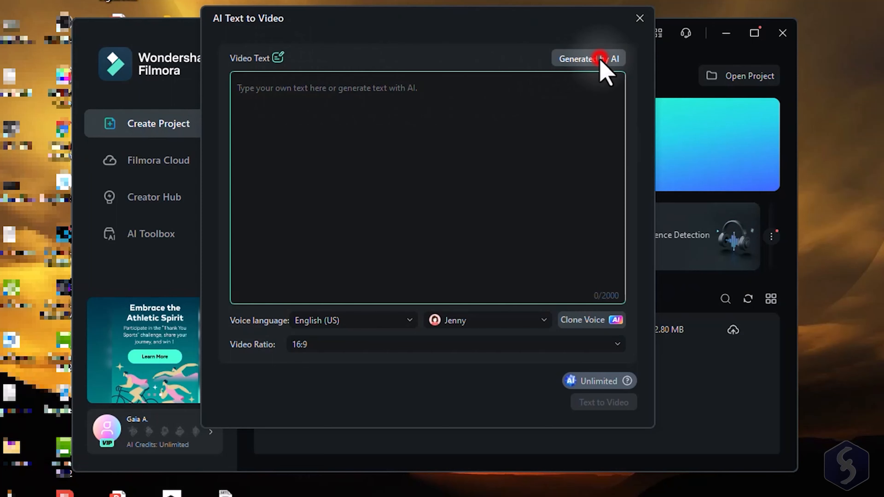
# Start an Informative/explanatory AI script with topic 'Importance of music production'.
pyautogui.click(588, 58)
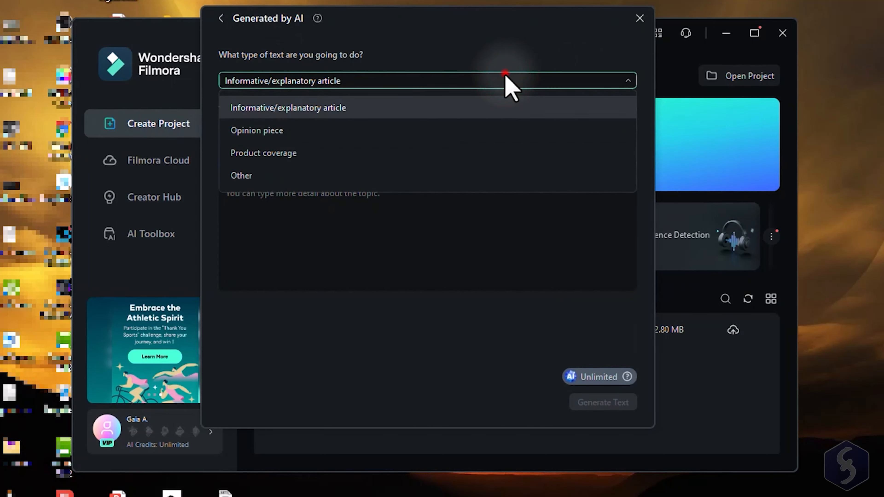
pyautogui.click(288, 108)
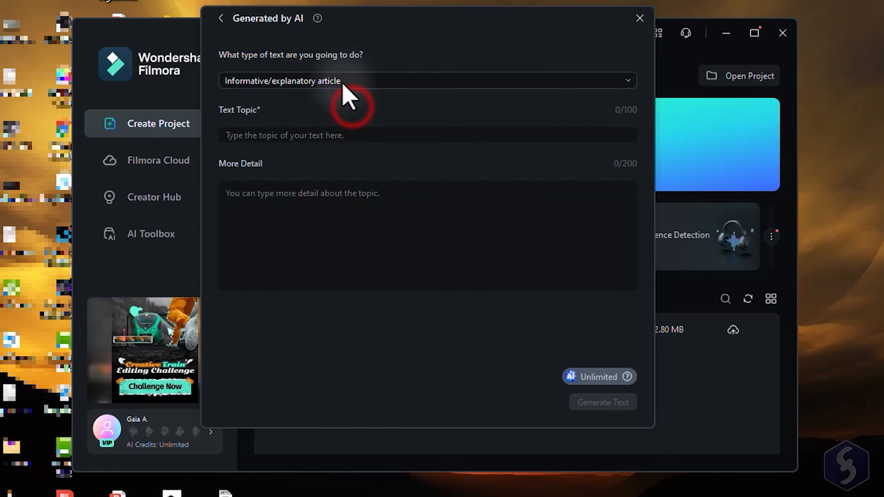
pyautogui.click(427, 135)
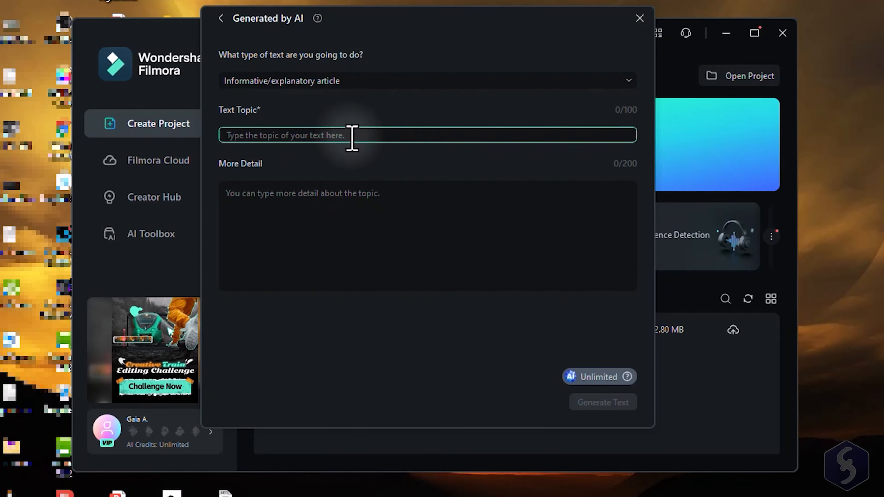
pyautogui.write('Importance of music')
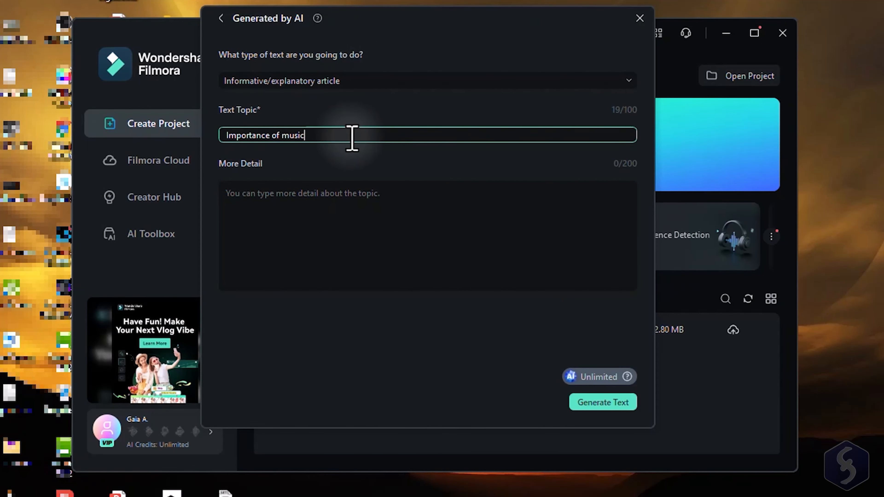
pyautogui.write('production')
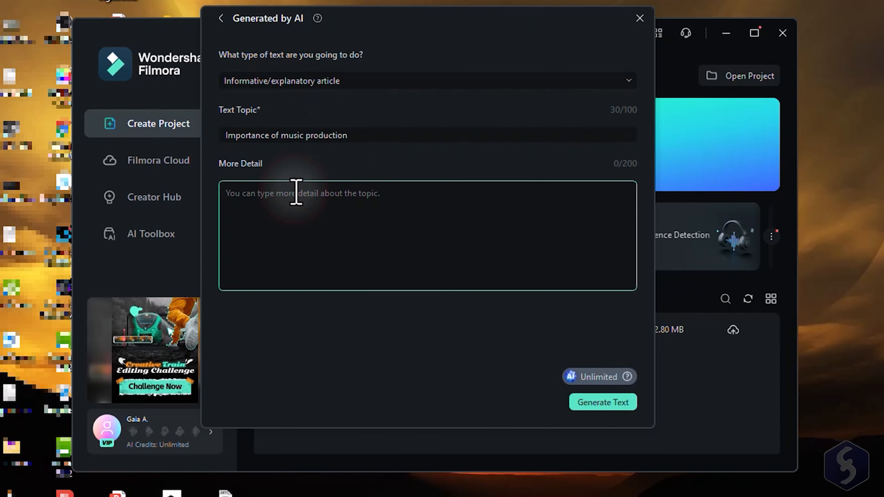
# Enter details about music production's change and enthusiastic educative mood, then generate the script.
pyautogui.write('Music pr')
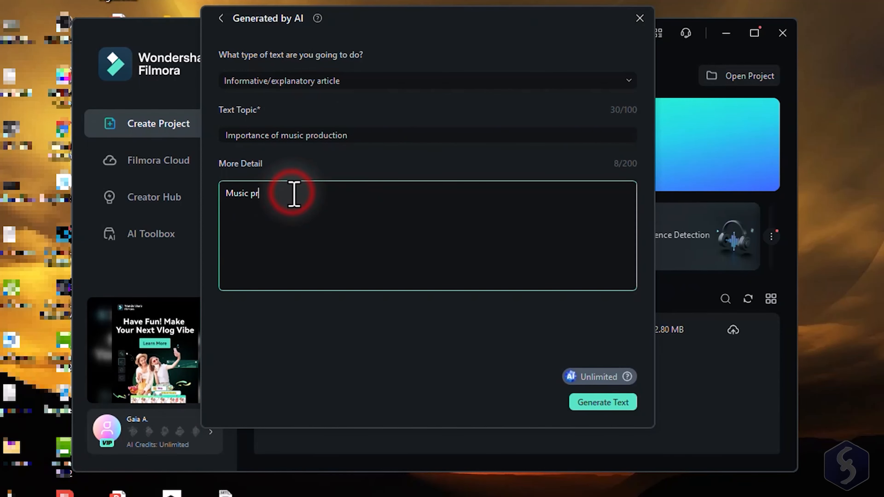
pyautogui.write('oduction has changed a lot in the last')
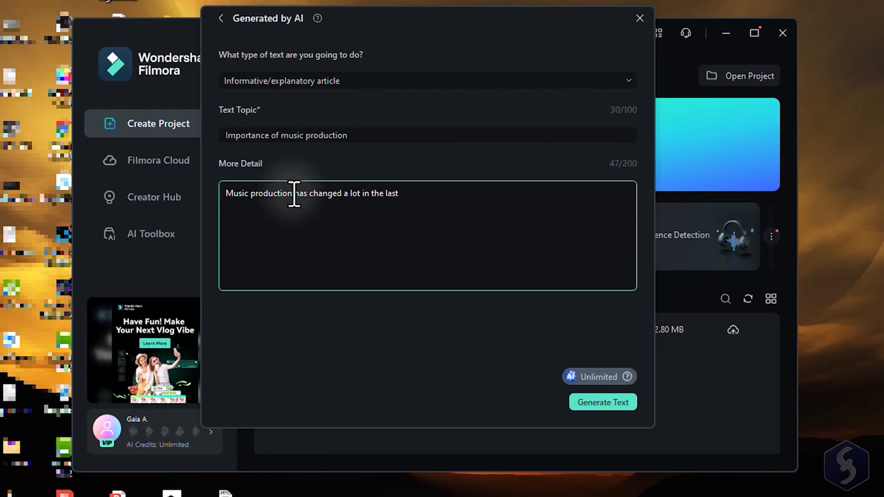
pyautogui.write('years. Enthusiastic mood')
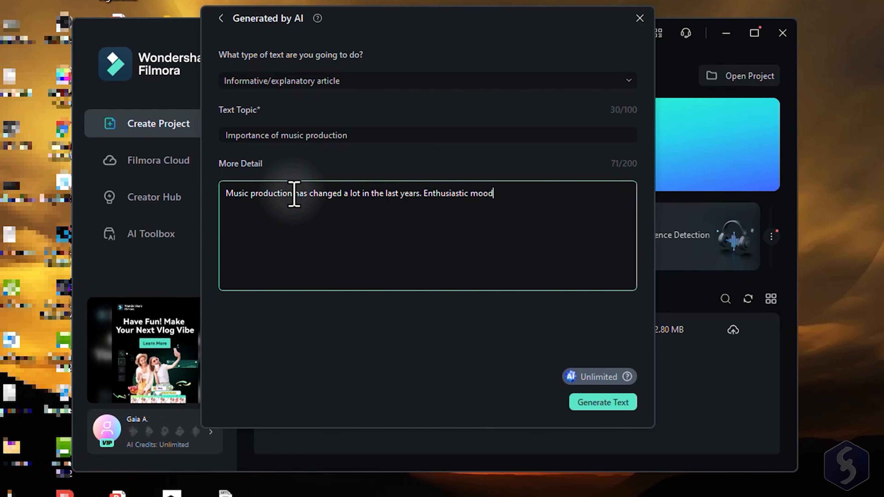
pyautogui.write(', educative content, demonstrating h')
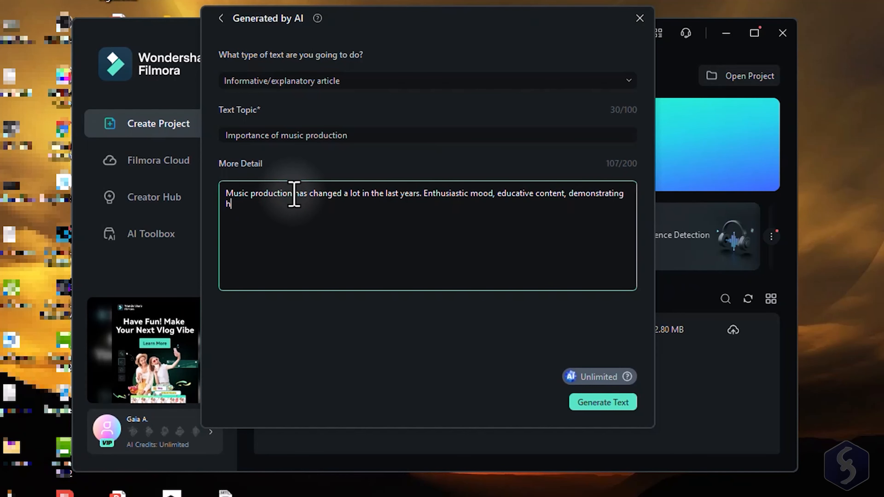
pyautogui.write("ow easy can be making a music with today's software. Content directed to all people.")
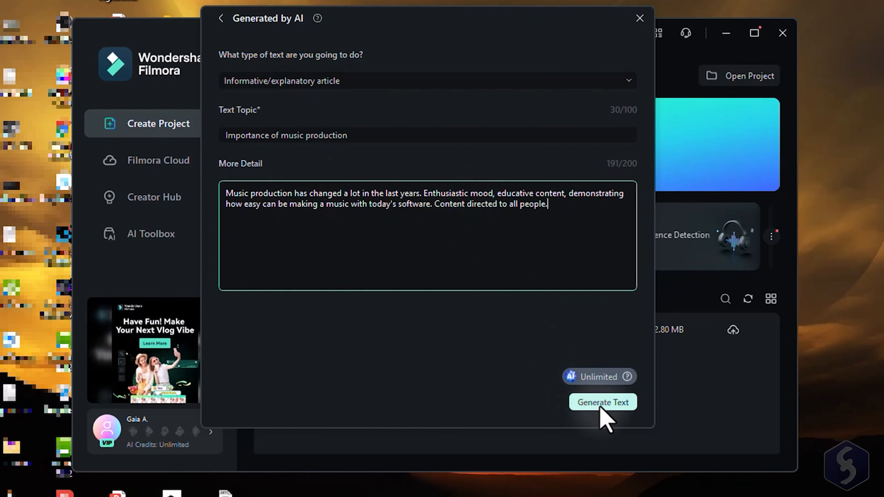
pyautogui.click(602, 402)
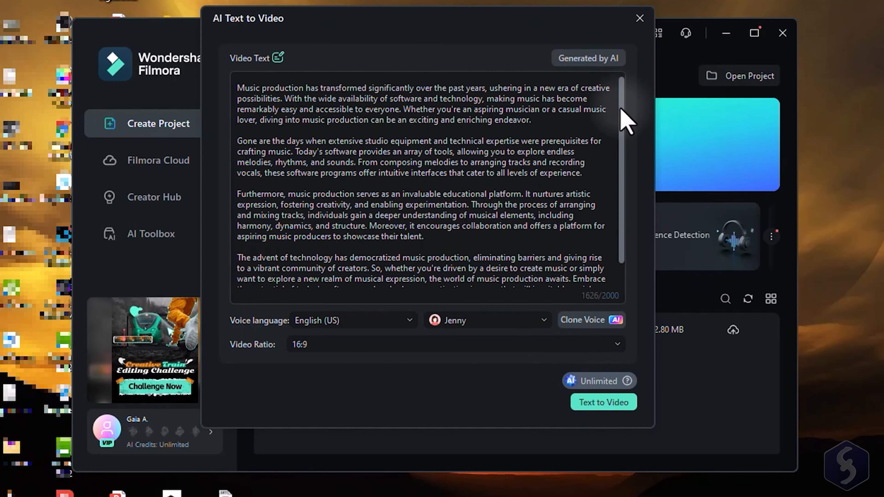
# Review the generated script and close the Text to Video window.
pyautogui.scroll(-3)
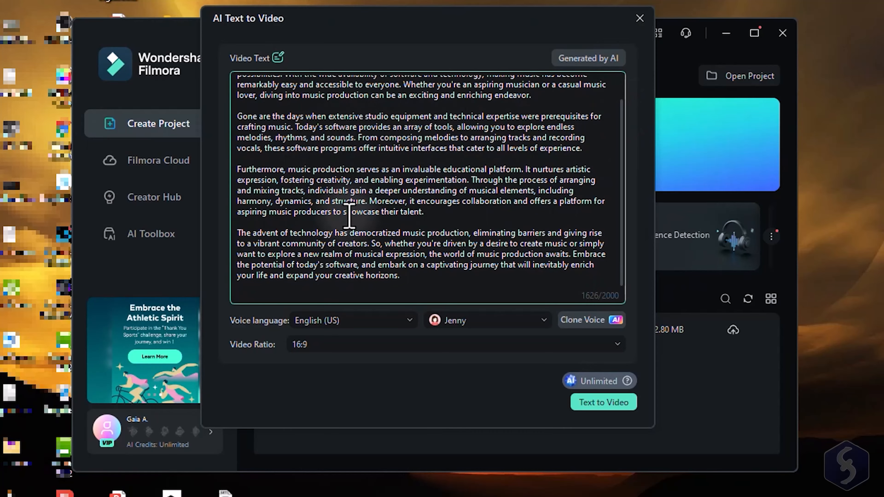
pyautogui.scroll(3)
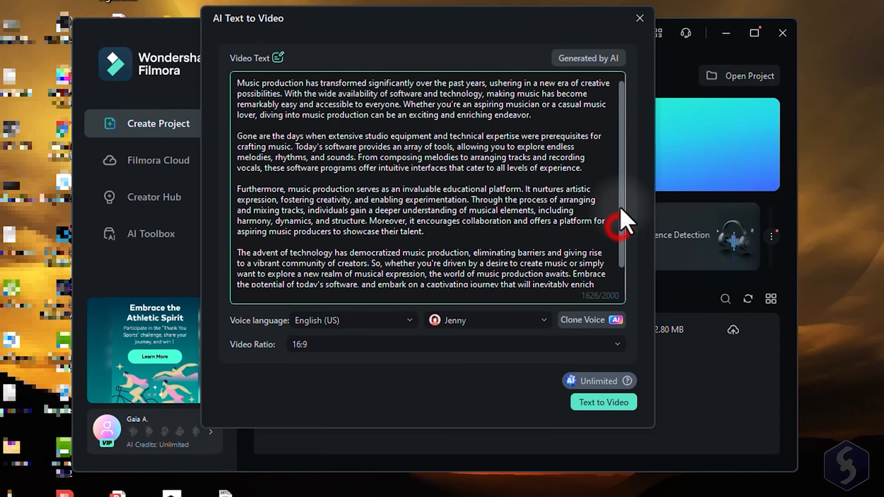
pyautogui.click(639, 18)
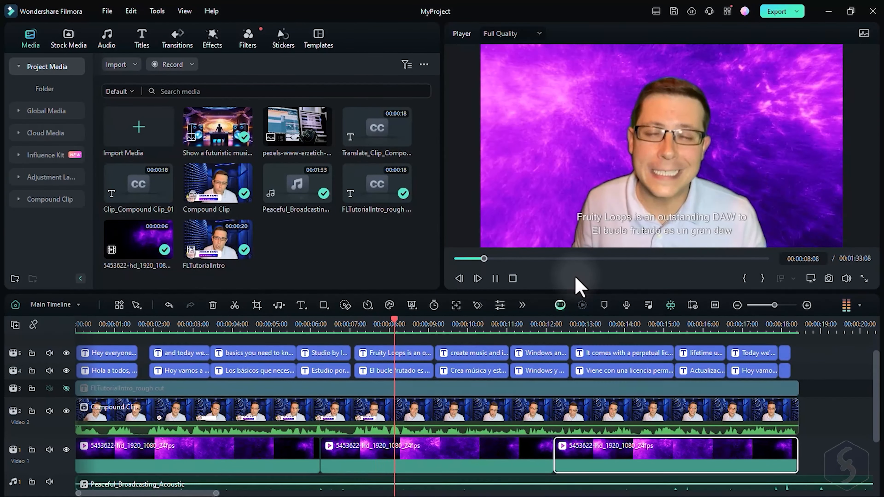